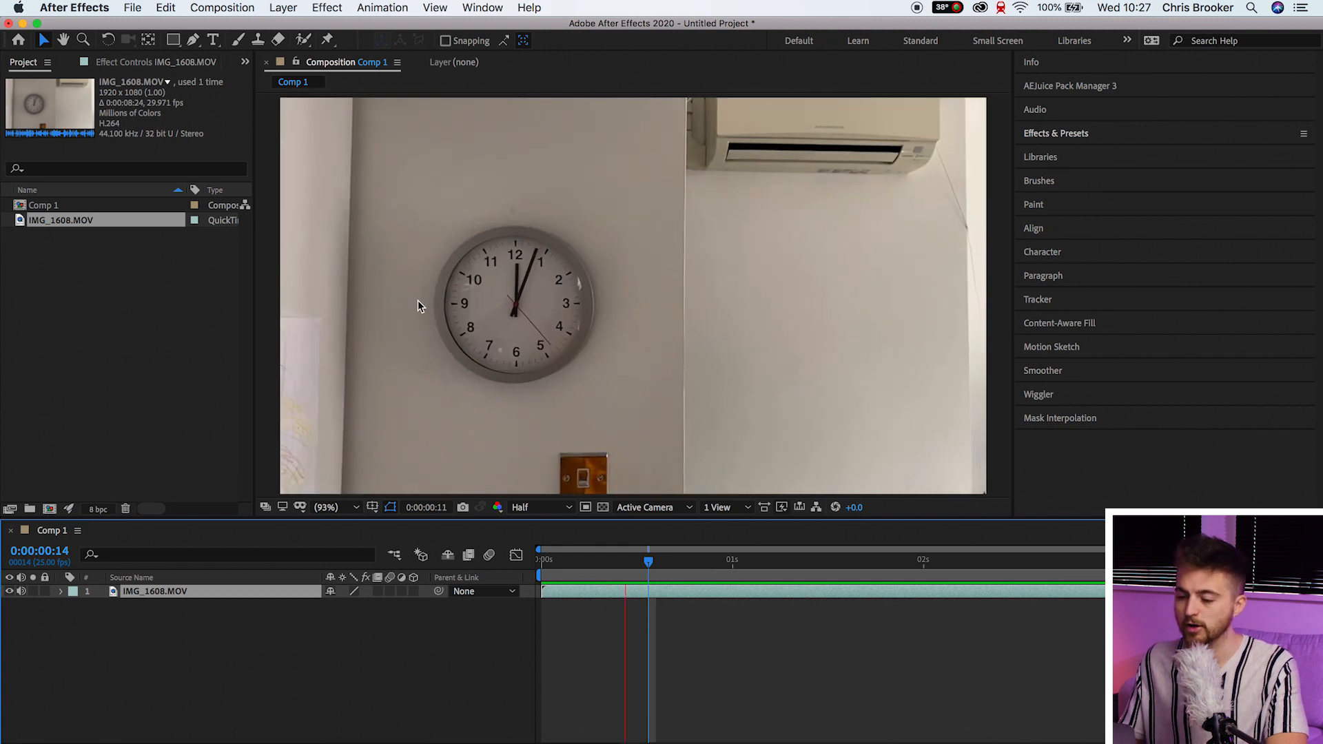
Step: Select the IMG_1608.MOV clock footage layer in the timeline
click(848, 560)
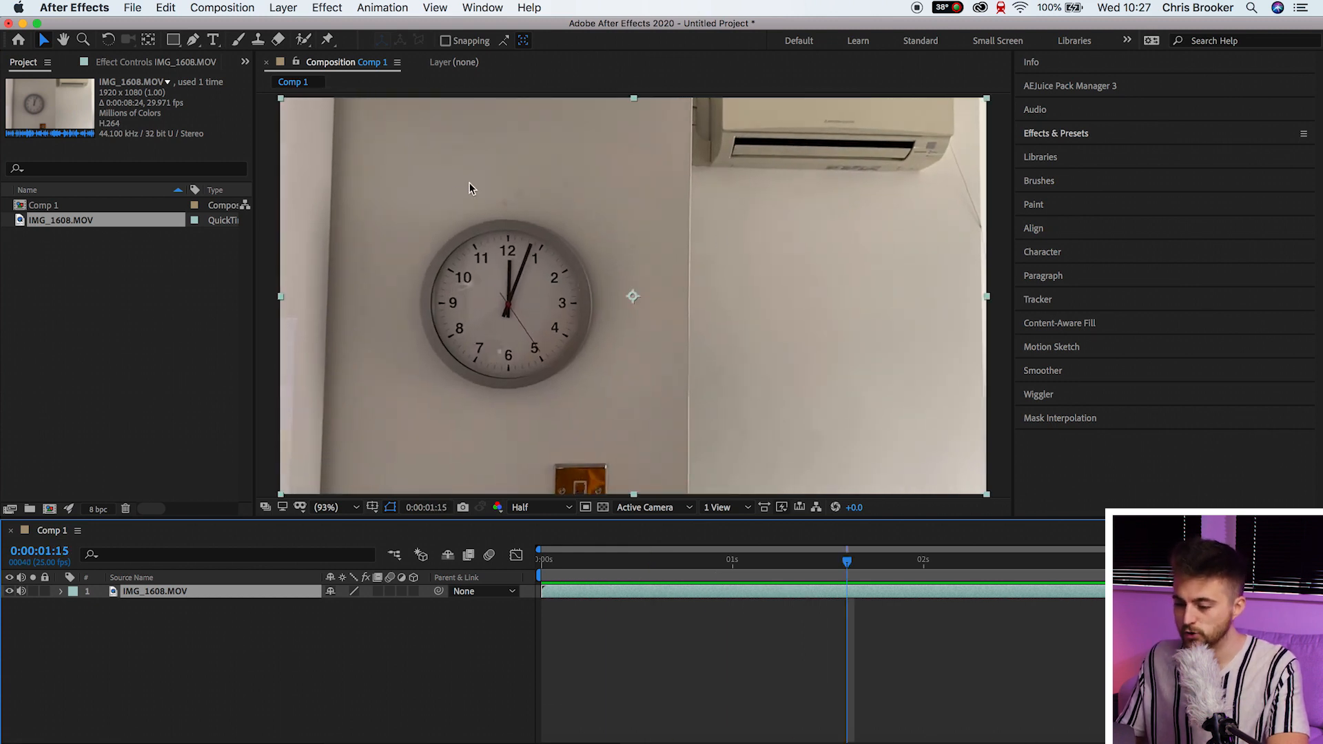
mouse_move(433, 253)
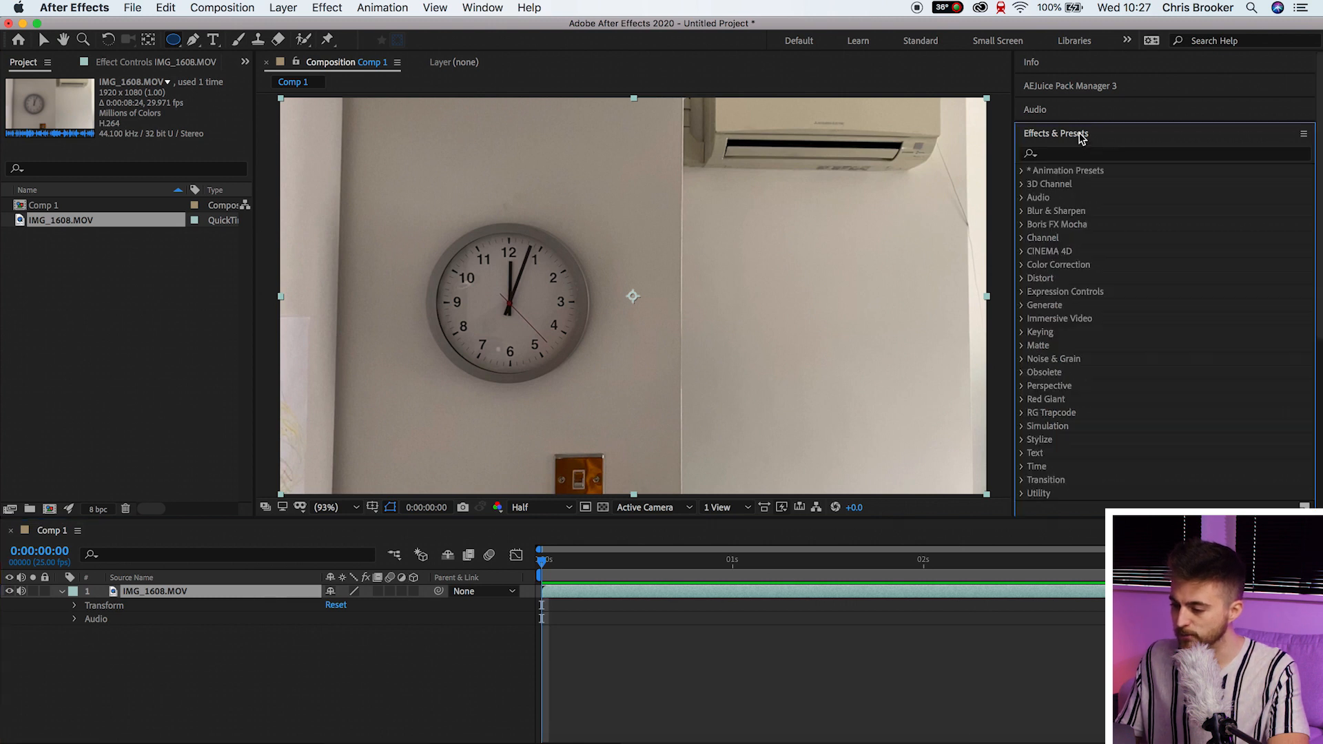
mouse_move(1027, 242)
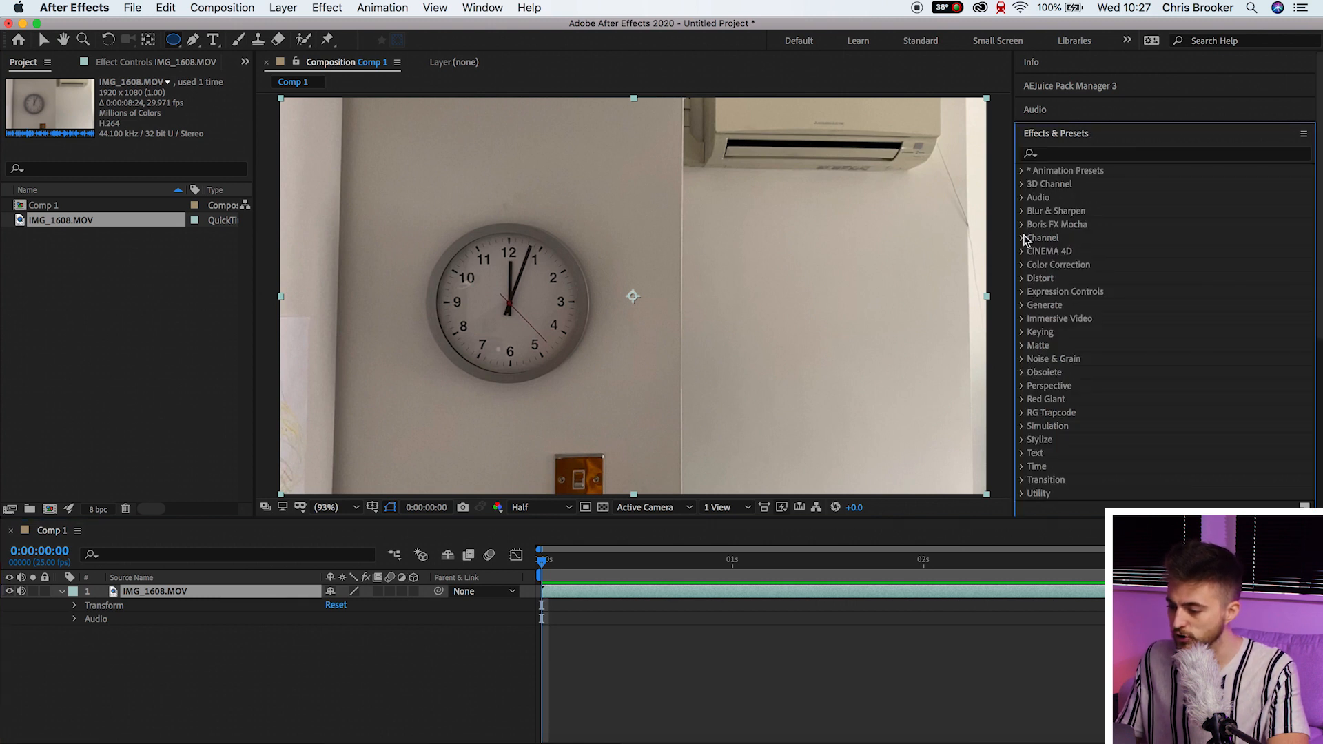
Step: Apply Mocha AE from Boris FX Mocha and launch its tracker at reduced resolution
click(1056, 223)
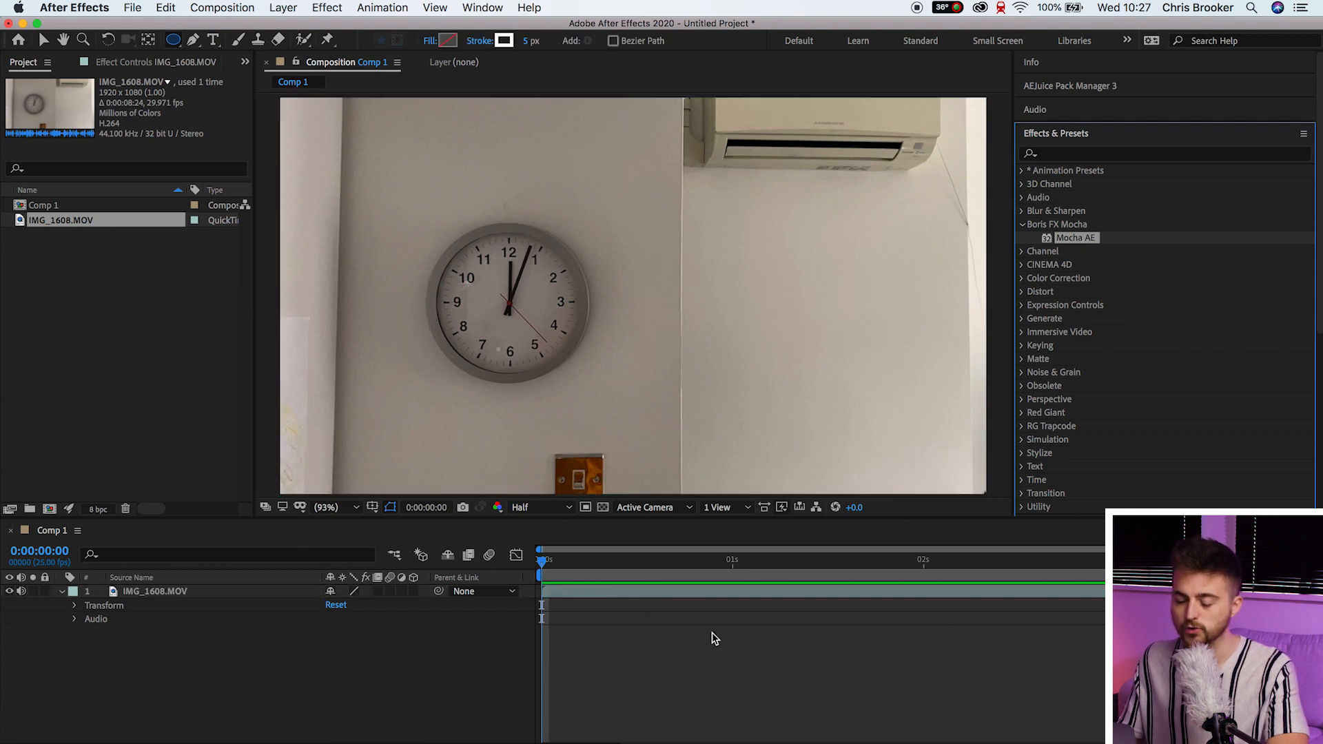
double_click(1075, 237)
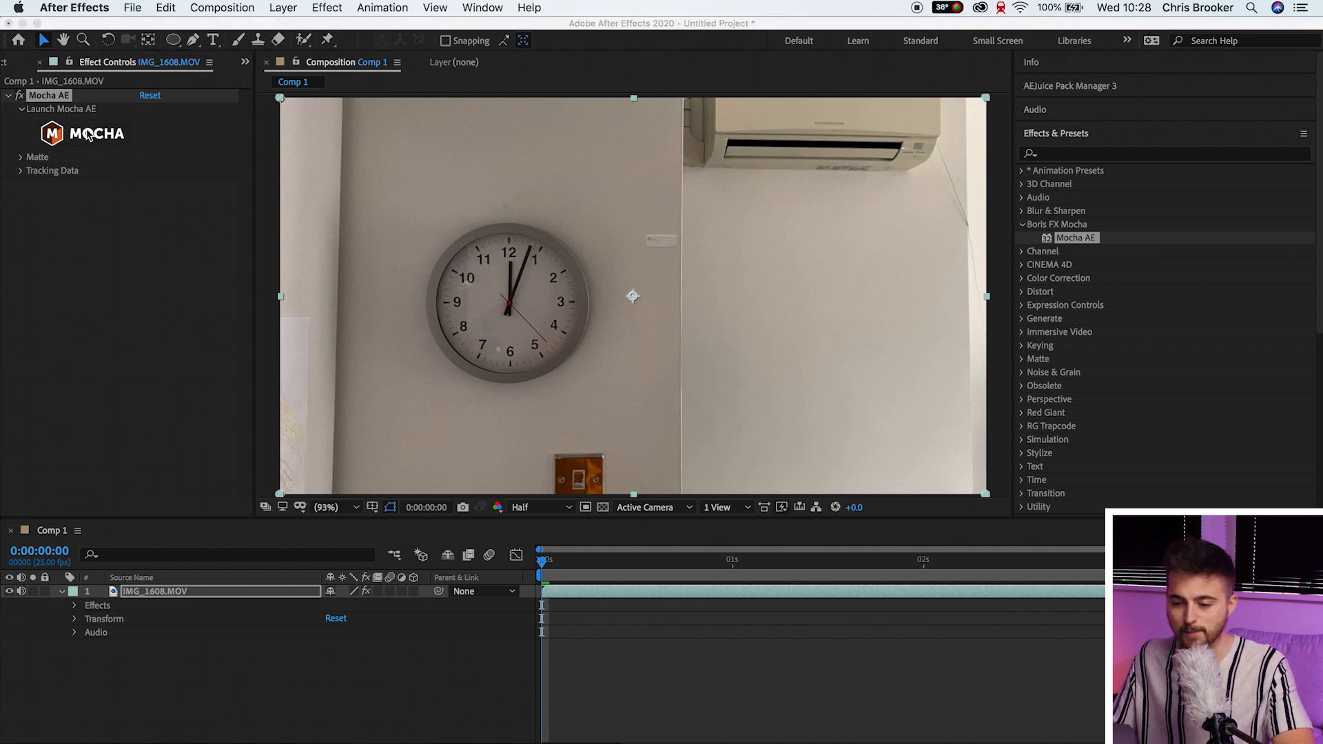
click(82, 133)
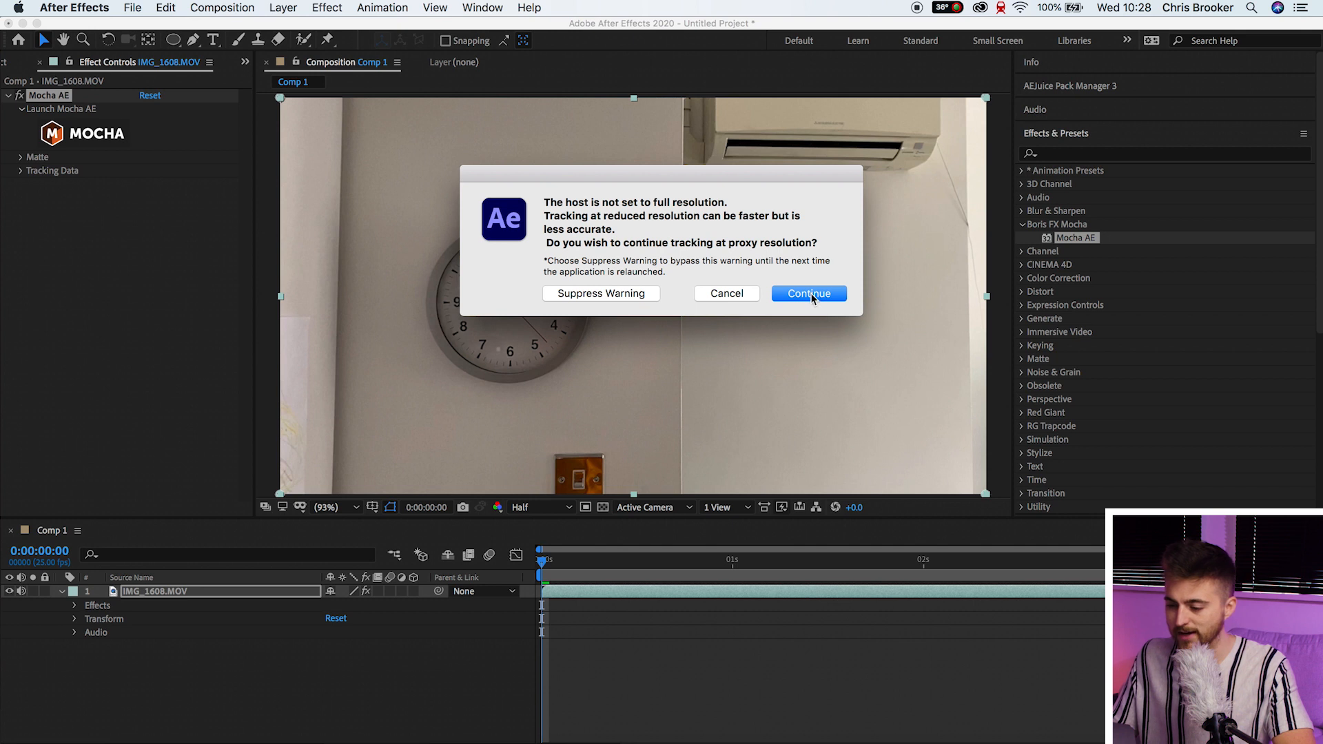
click(808, 294)
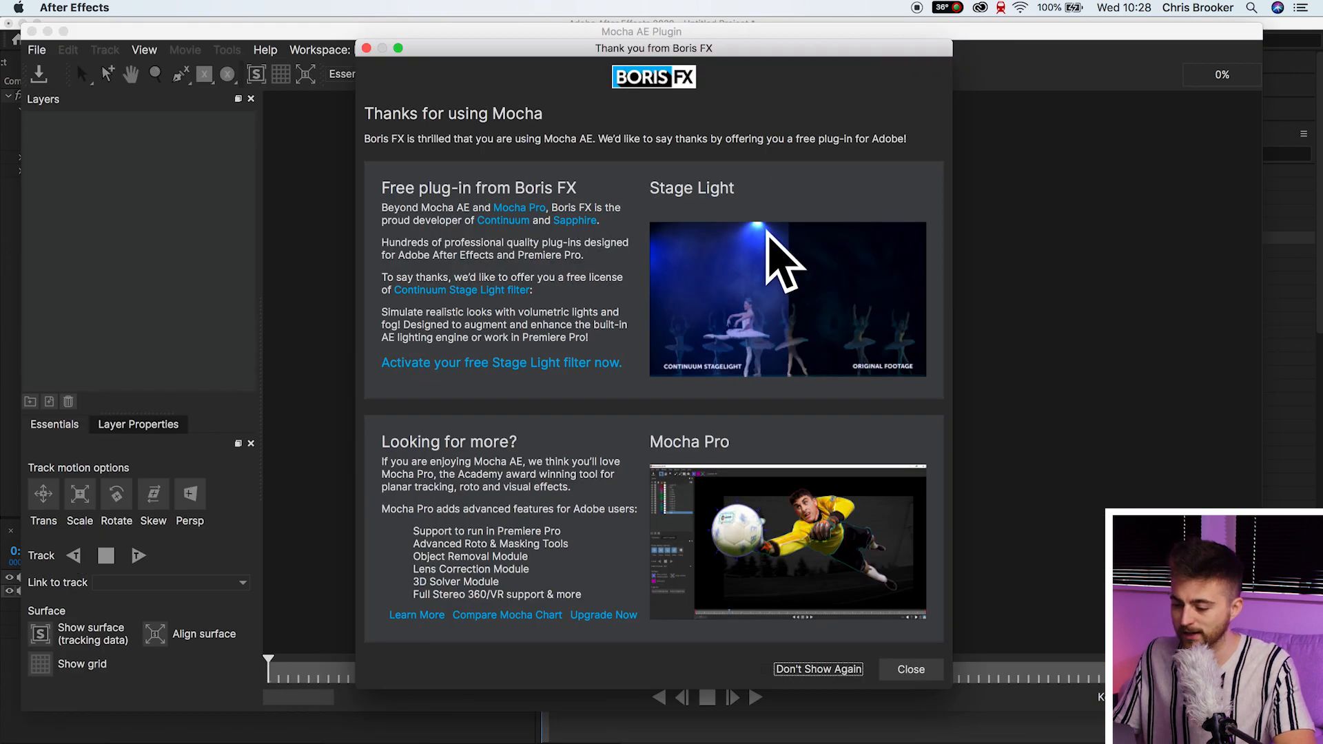
click(910, 669)
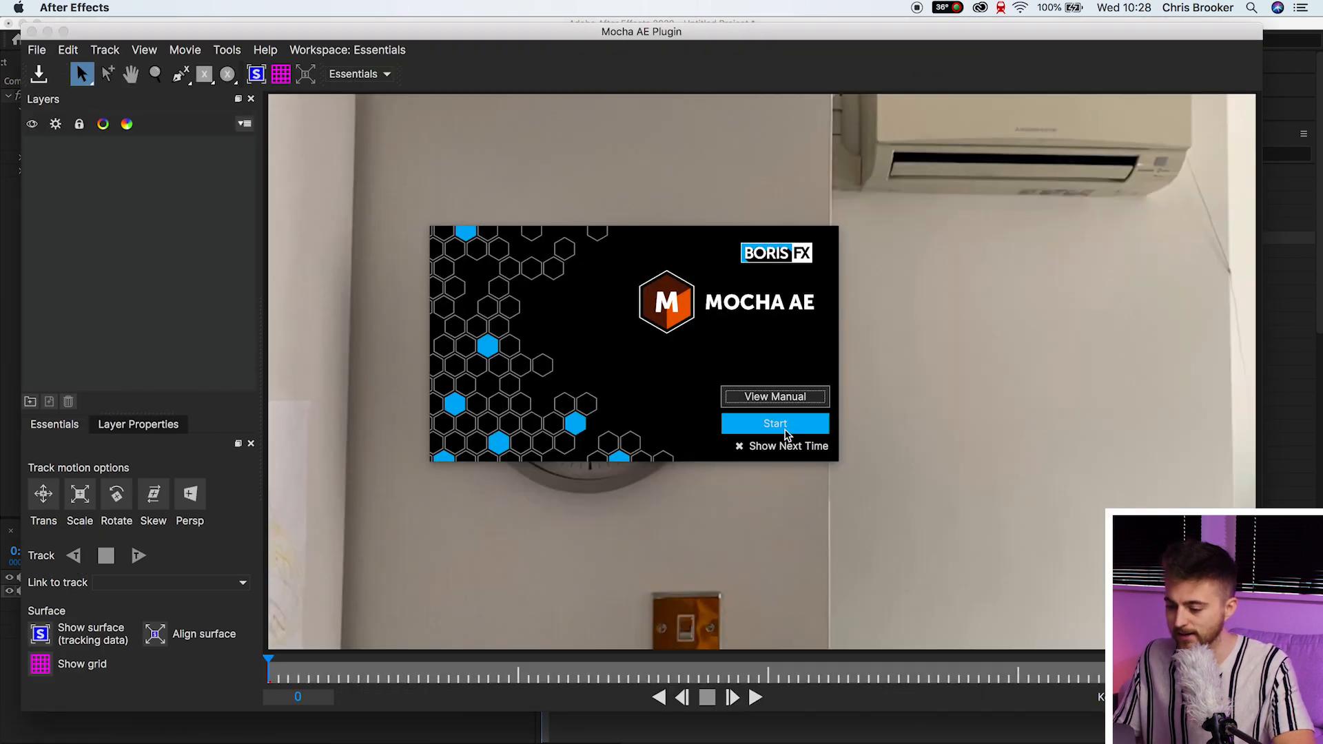
click(773, 422)
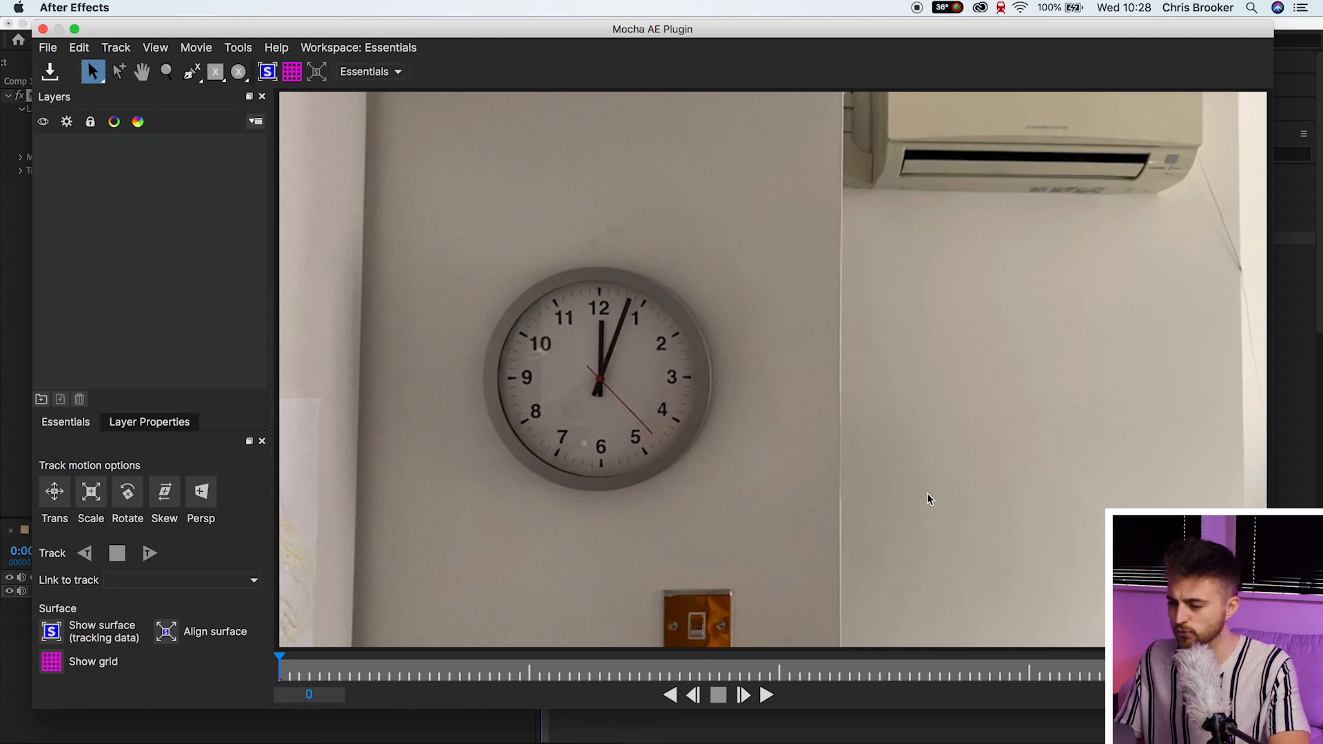
mouse_move(124, 529)
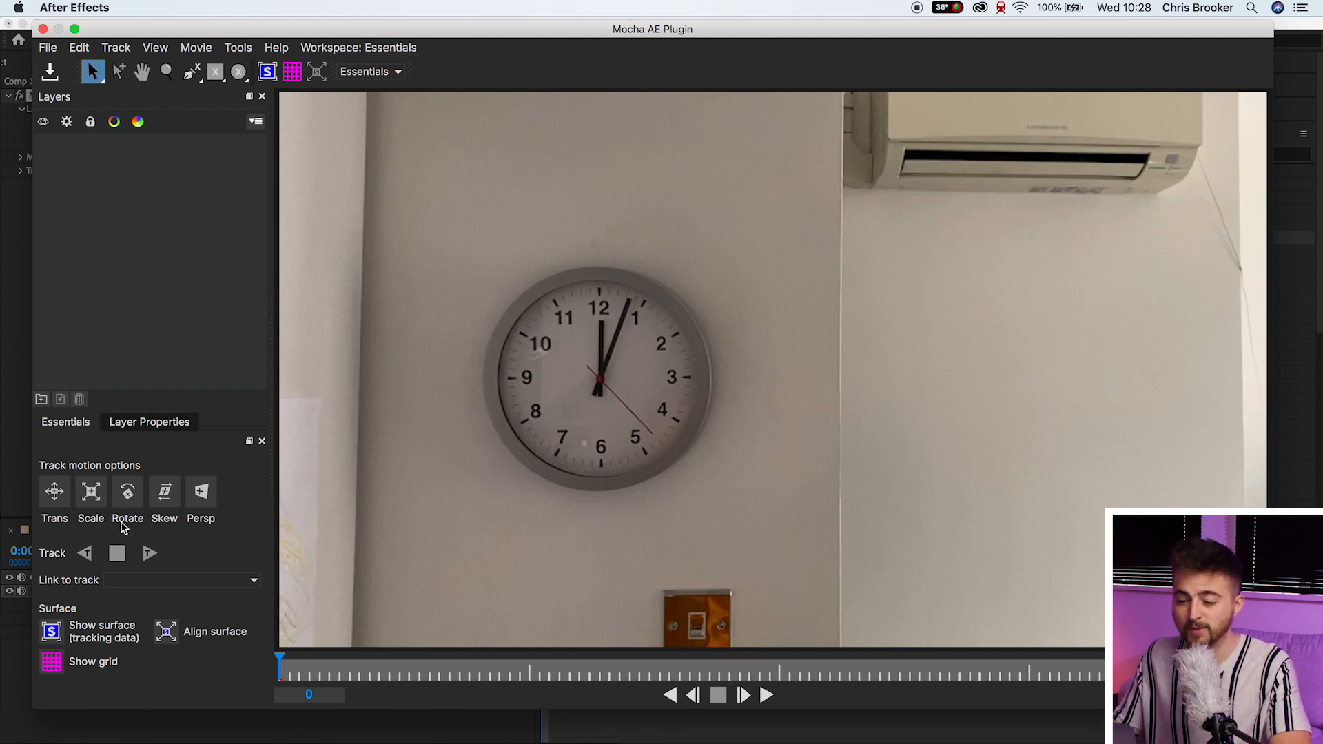
Step: Enable Scale, Rotate and Skew tracking alongside Trans, and choose the X-Spline tool
click(90, 492)
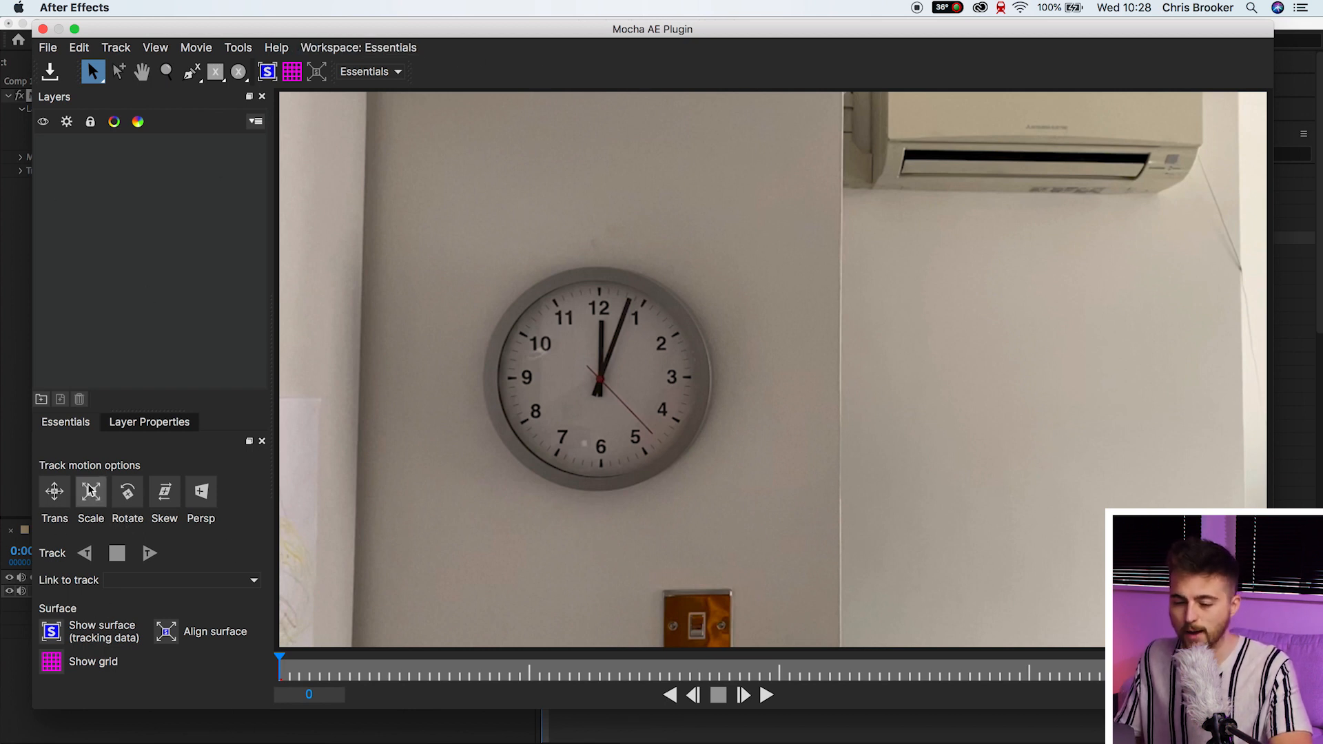
mouse_move(682, 522)
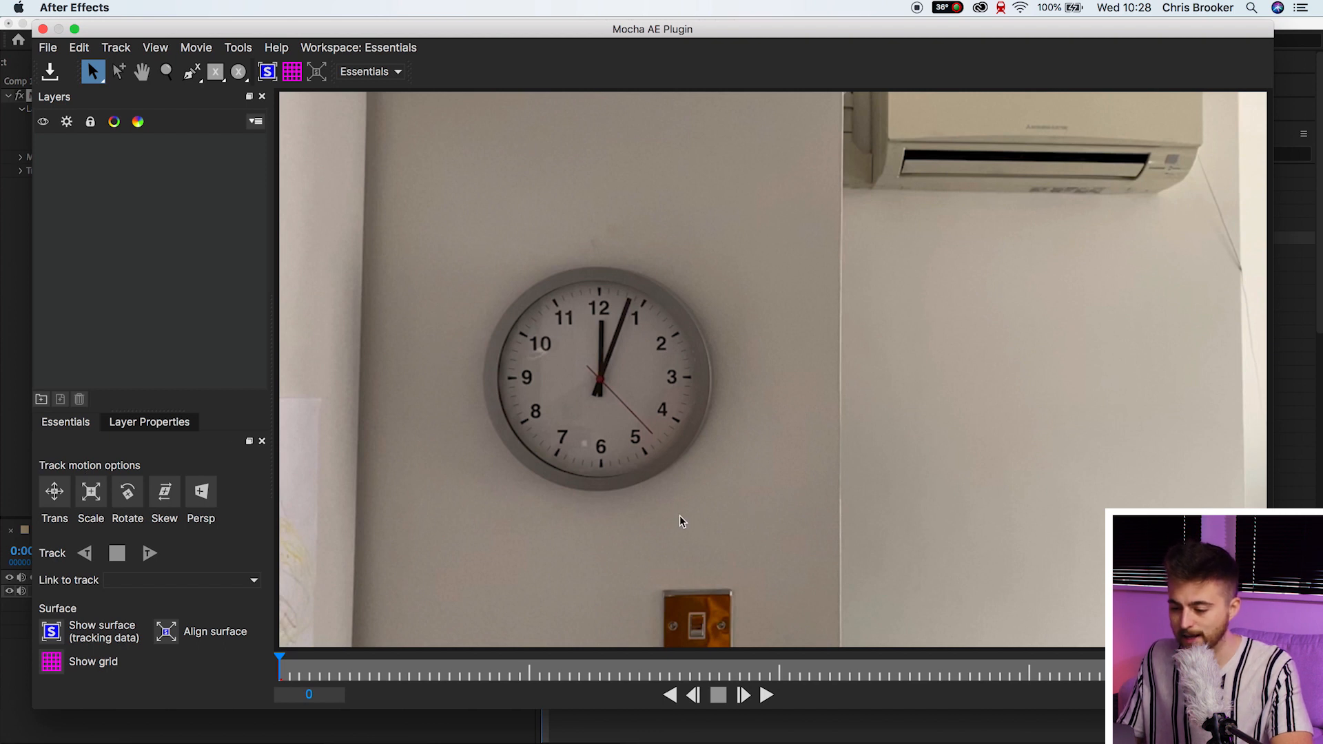
mouse_move(1143, 251)
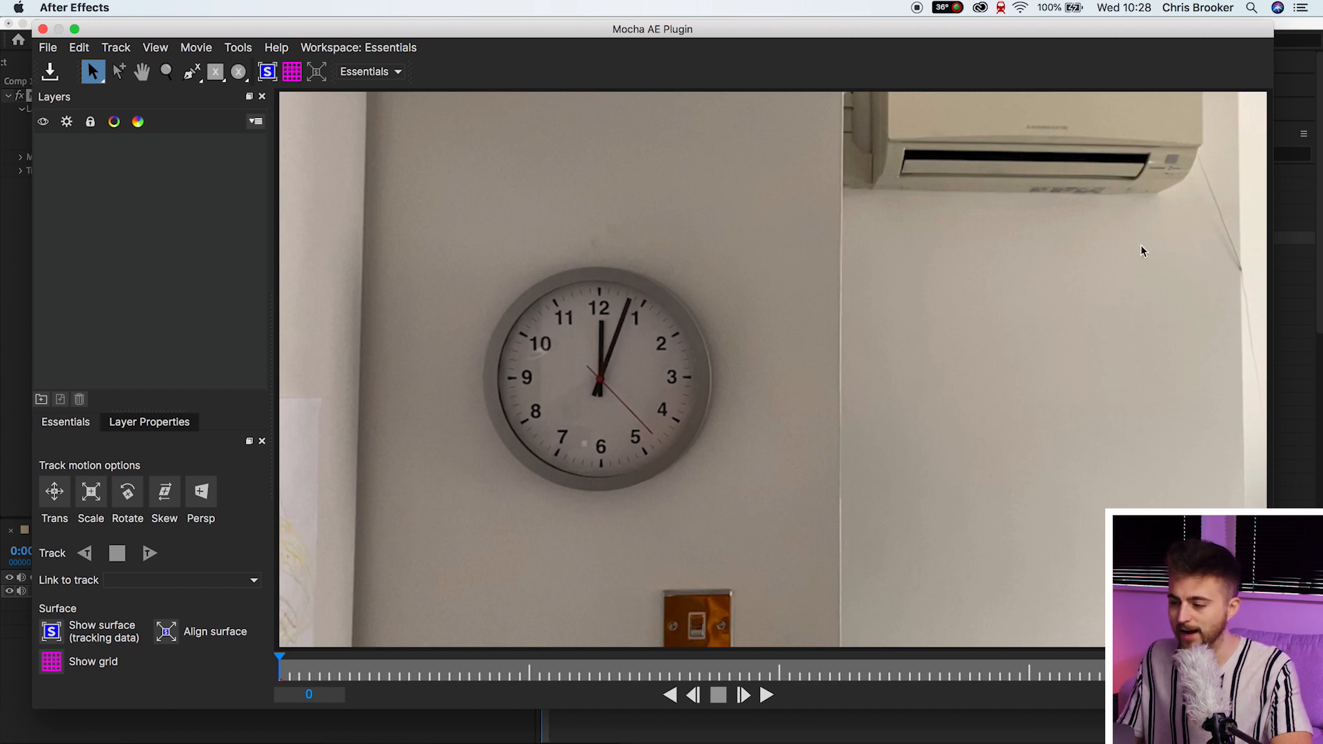
mouse_move(898, 220)
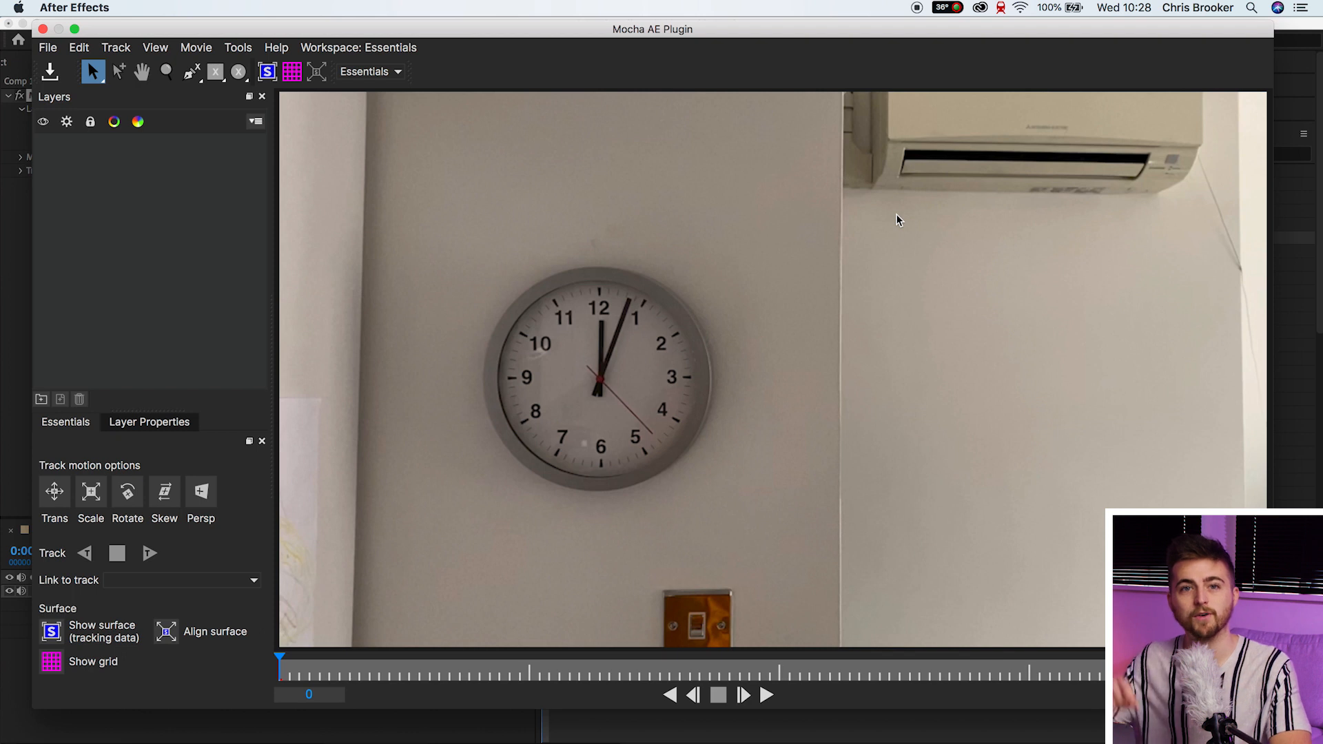
mouse_move(247, 110)
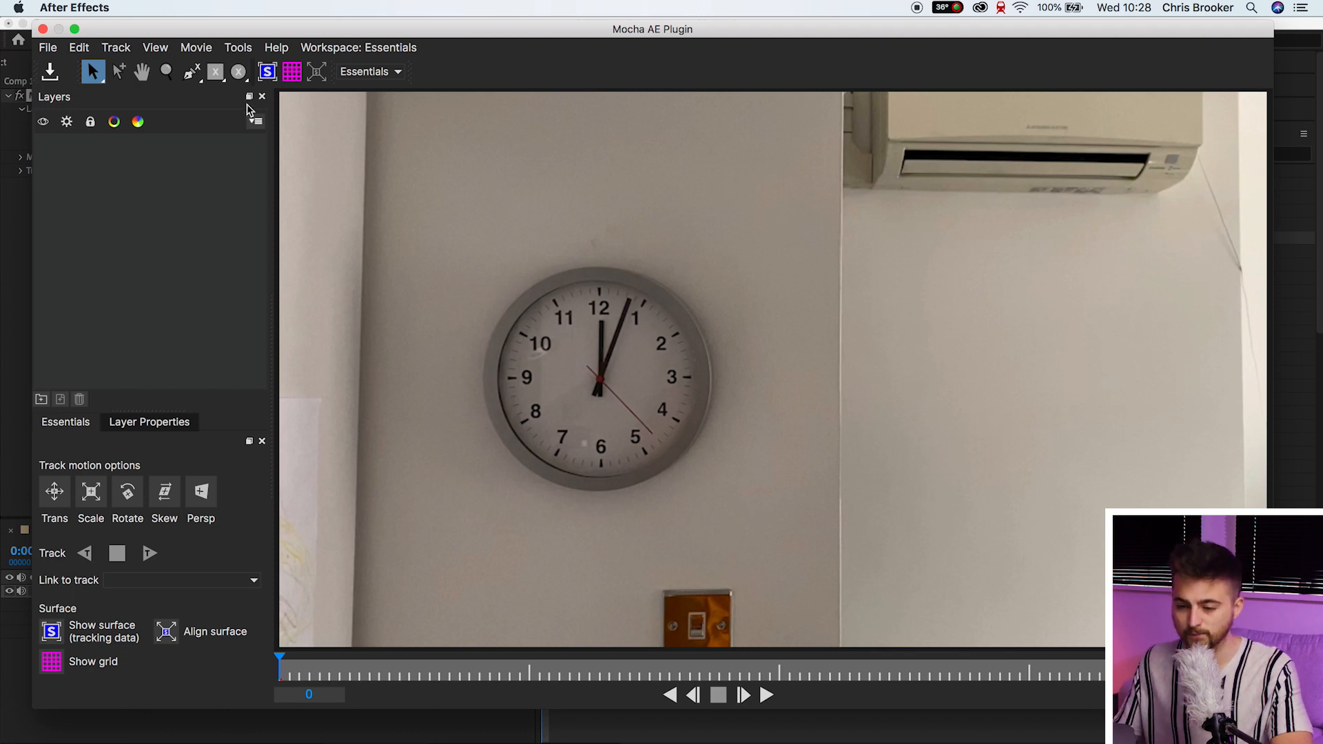
click(190, 72)
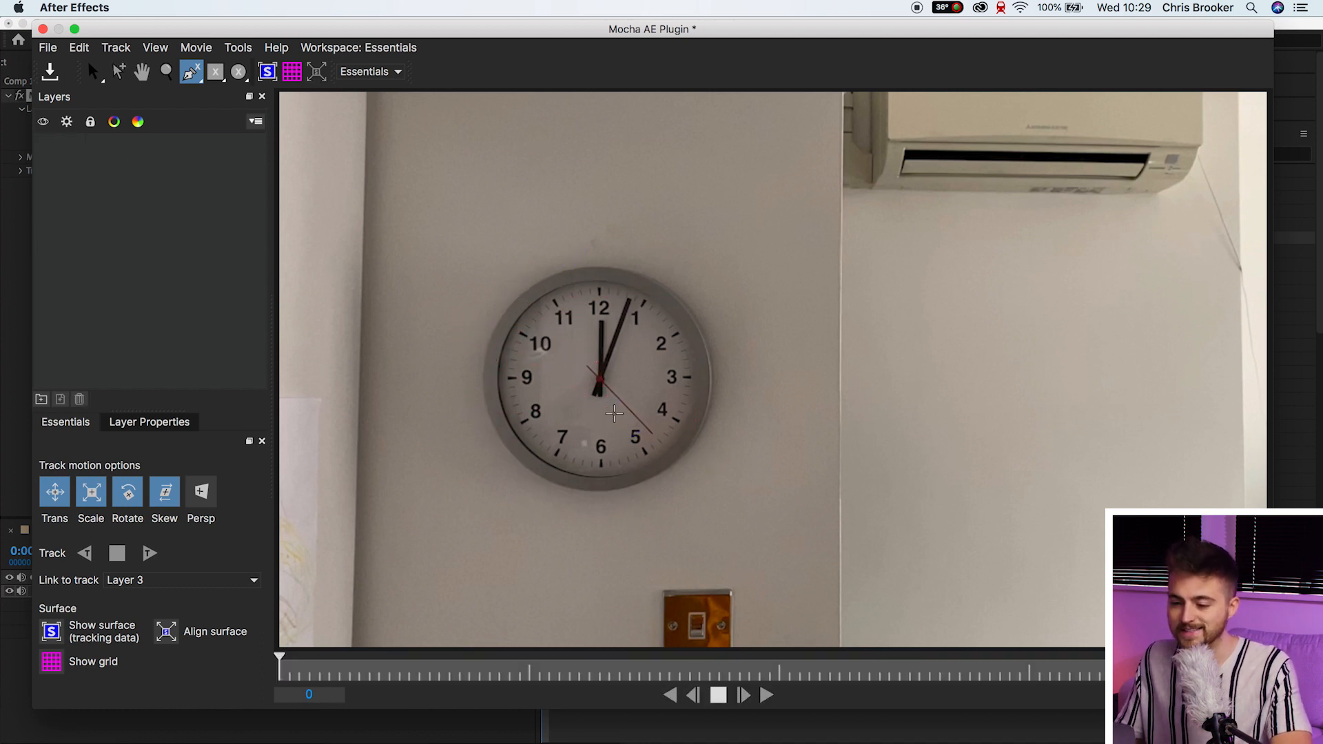
Step: Draw an X-spline around the clock rim to create Layer 4
click(239, 71)
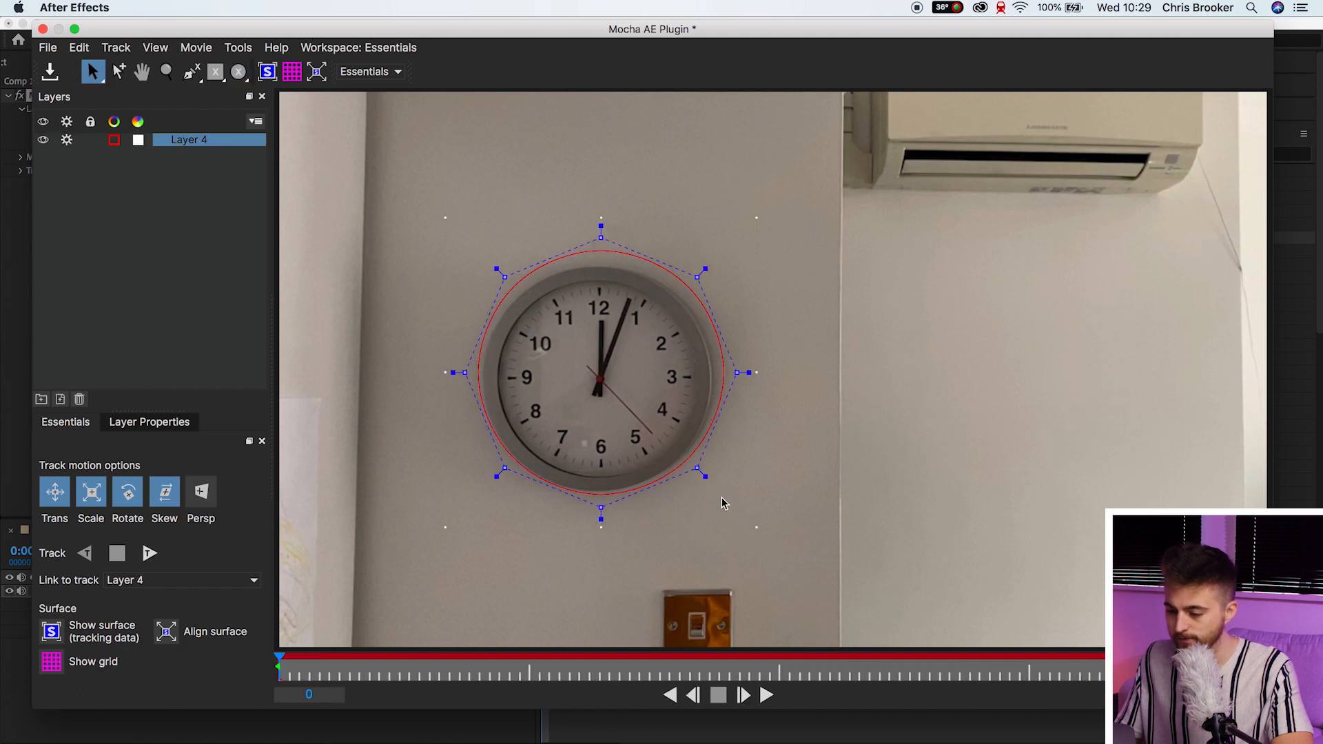
mouse_move(595, 257)
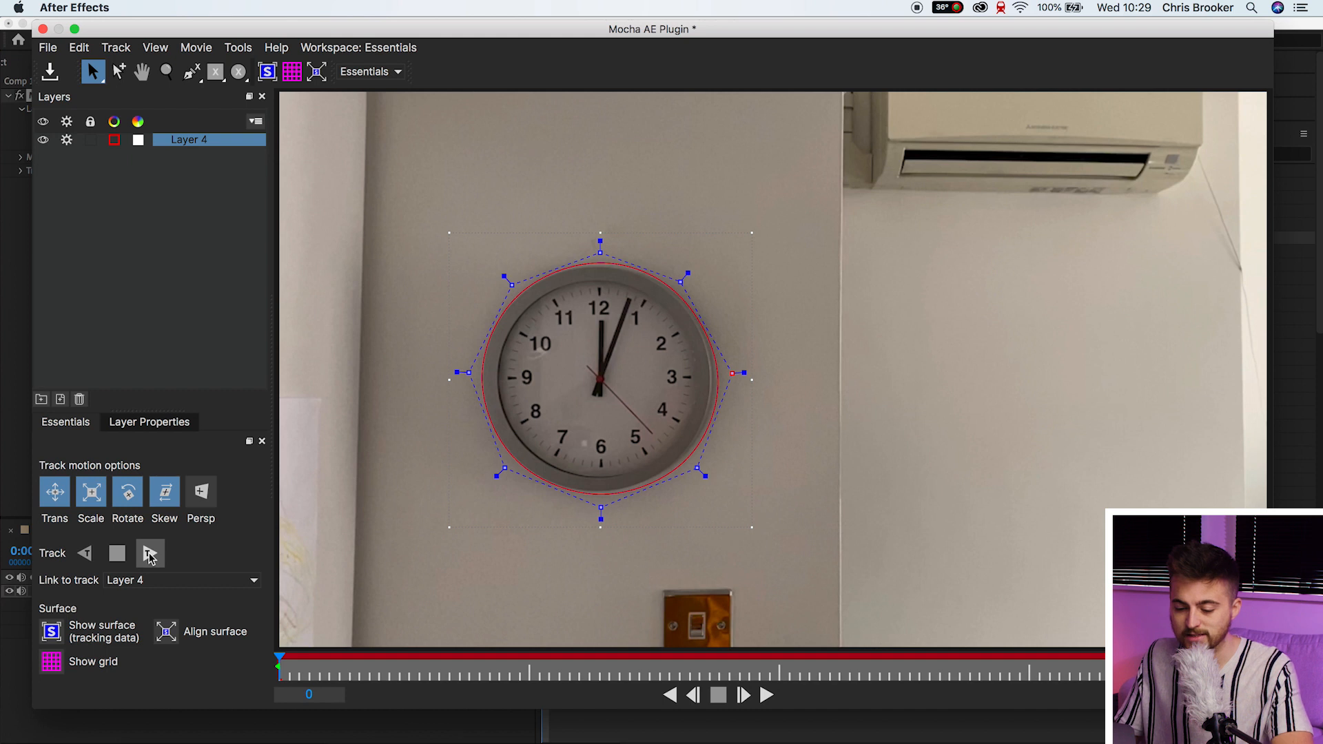
Step: Track Layer 4 forward through the clip and review the followed clock shape
click(150, 553)
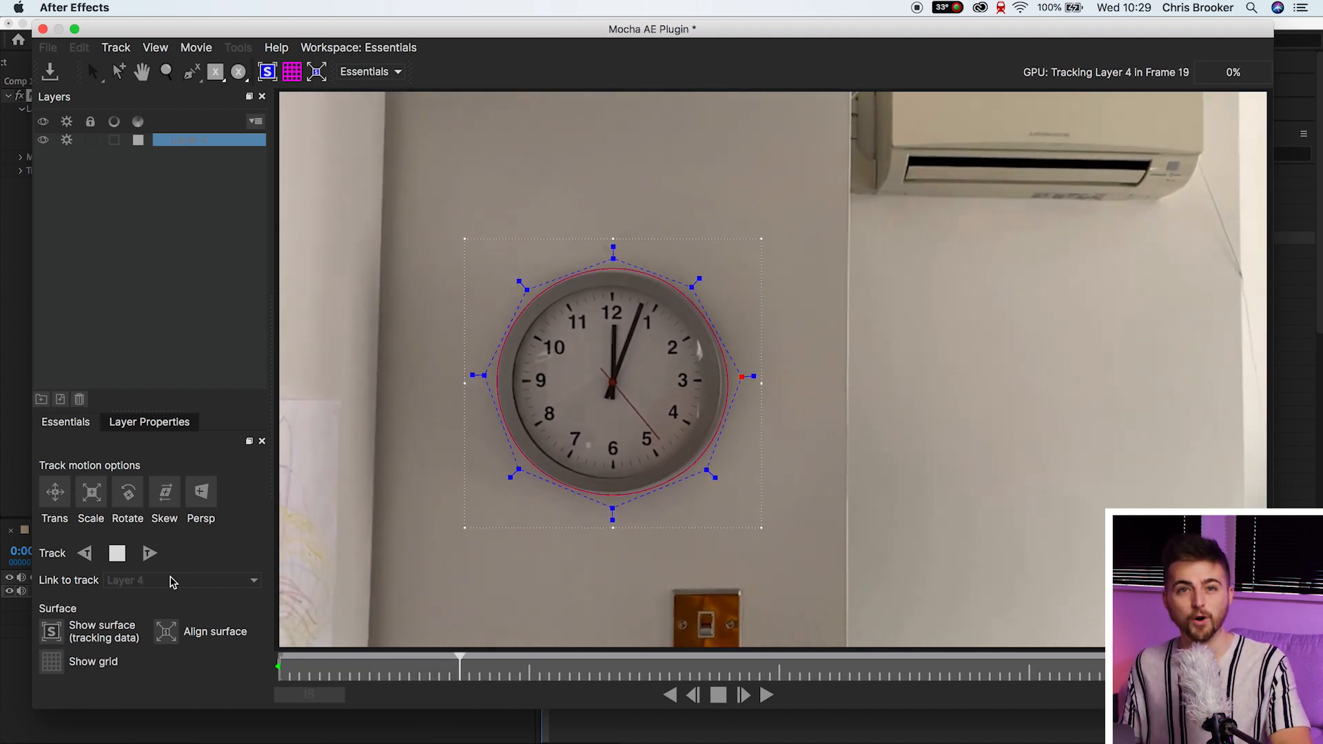
click(149, 553)
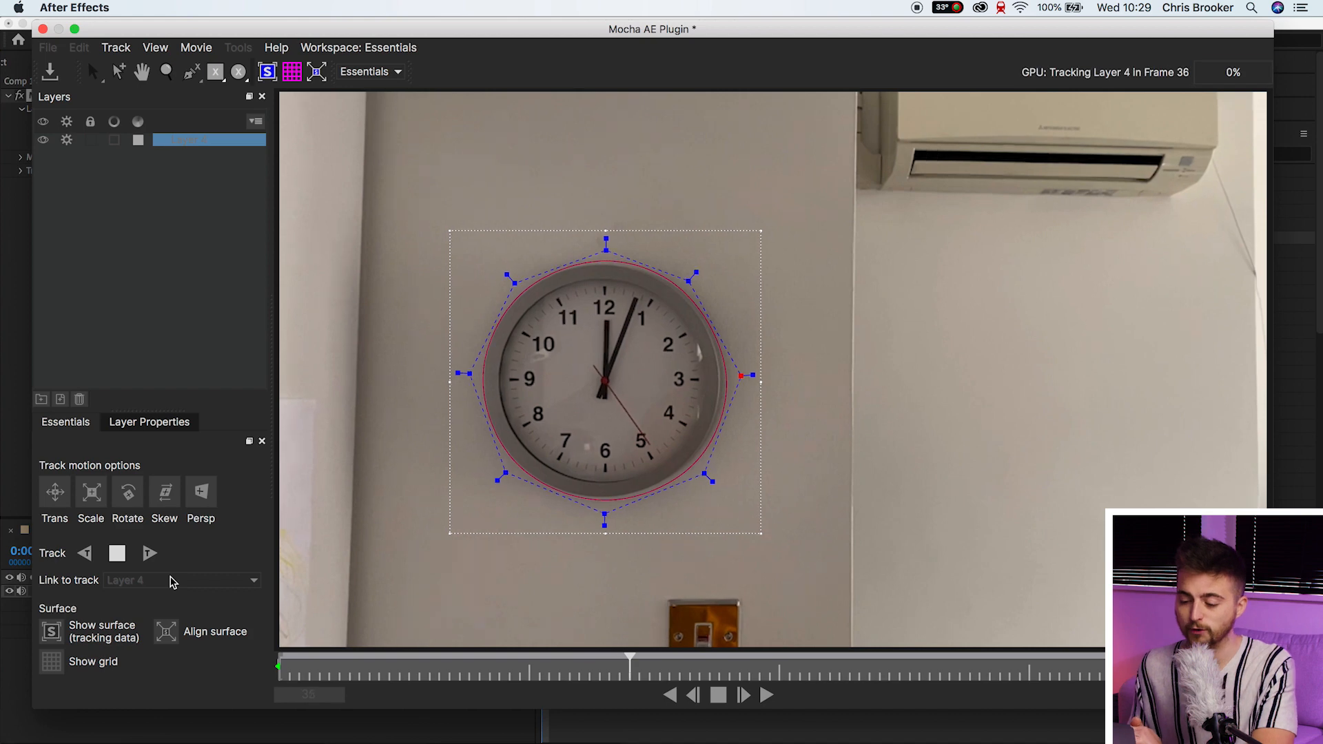
click(149, 553)
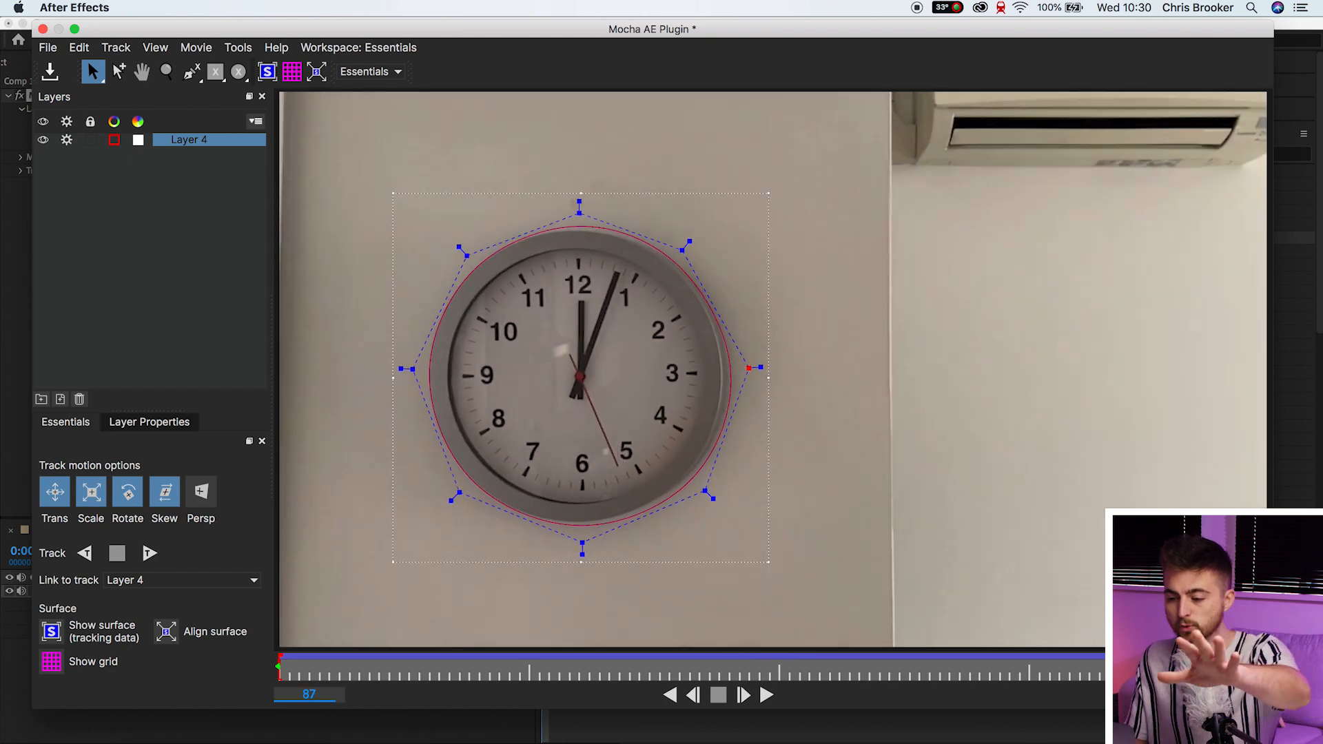
click(1000, 666)
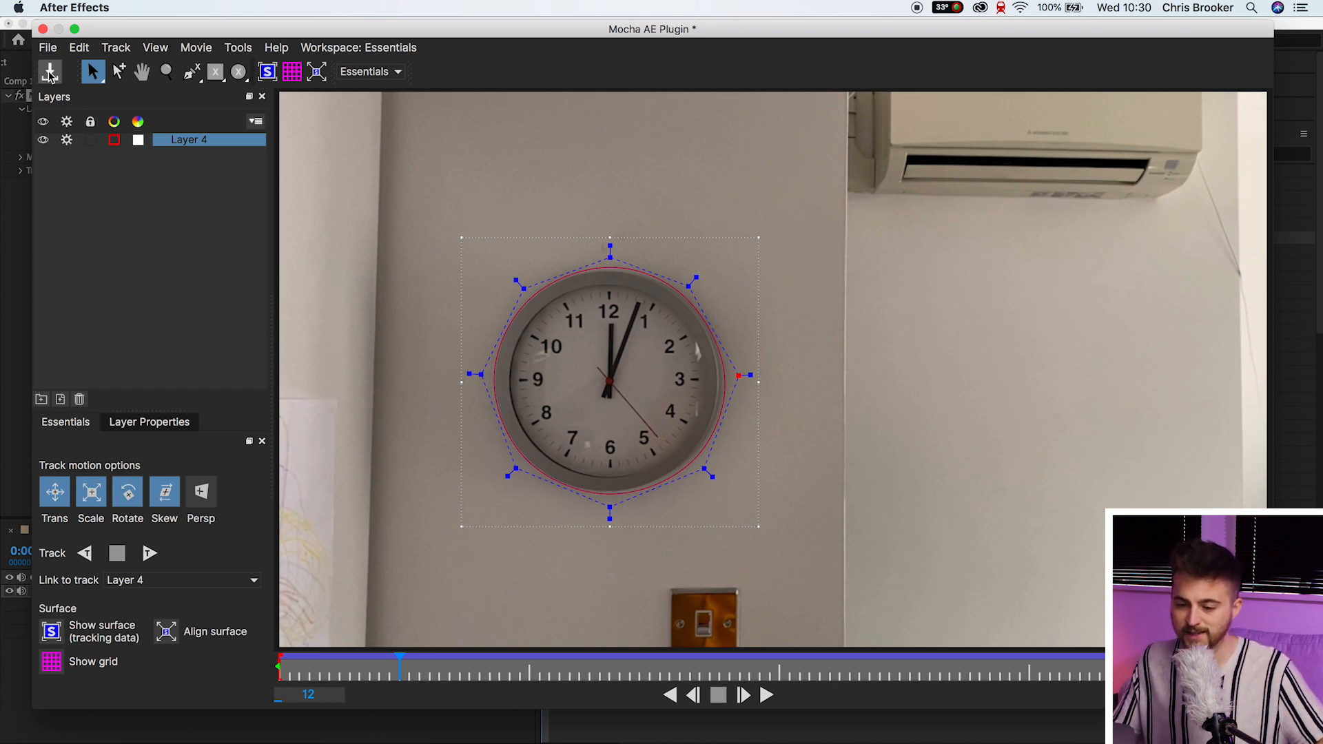
Step: Save the track and create AE masks from the Mocha AE Matte settings
click(49, 72)
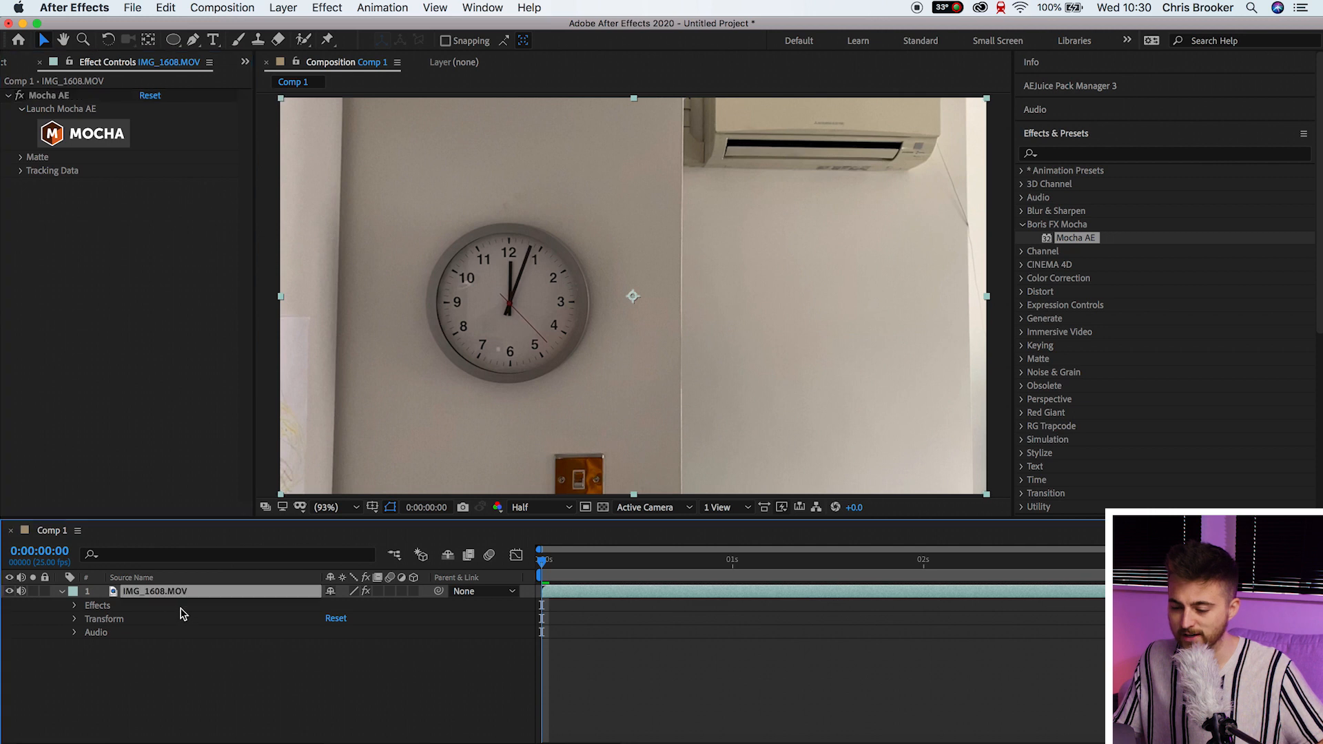
click(37, 157)
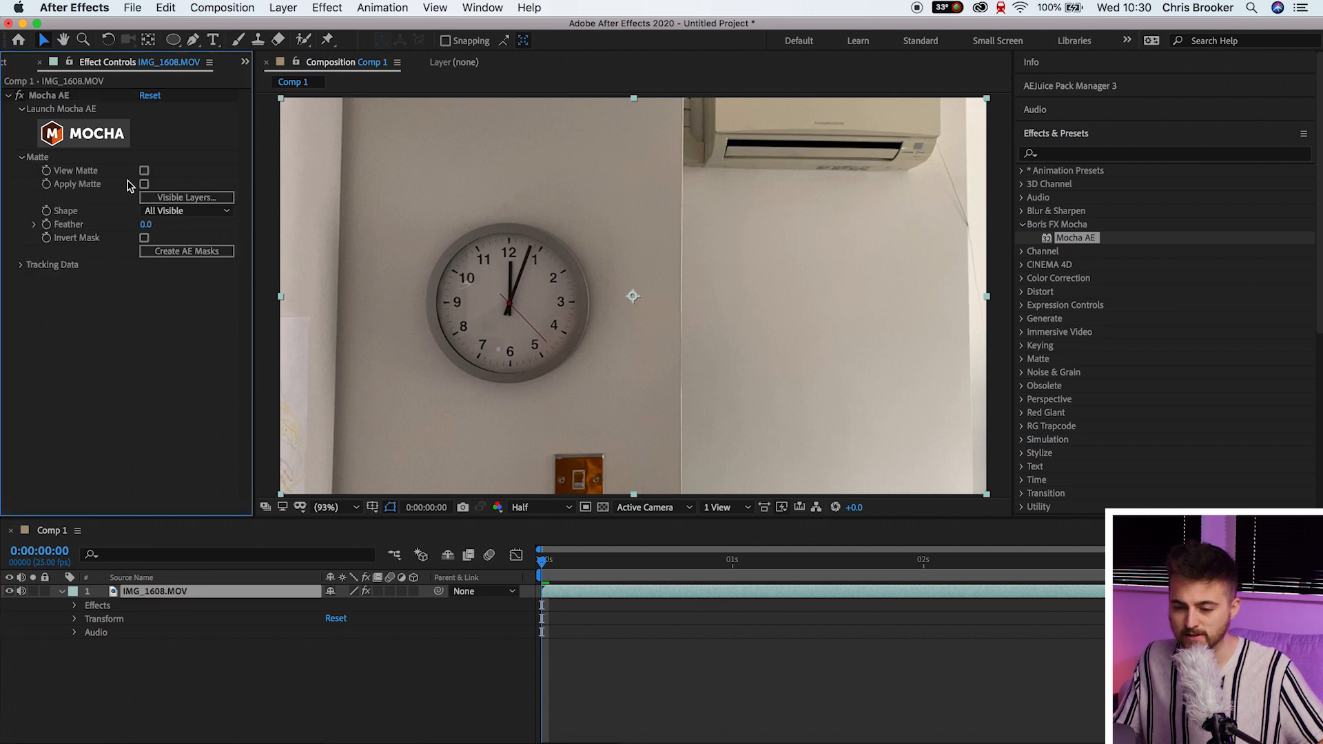
click(22, 158)
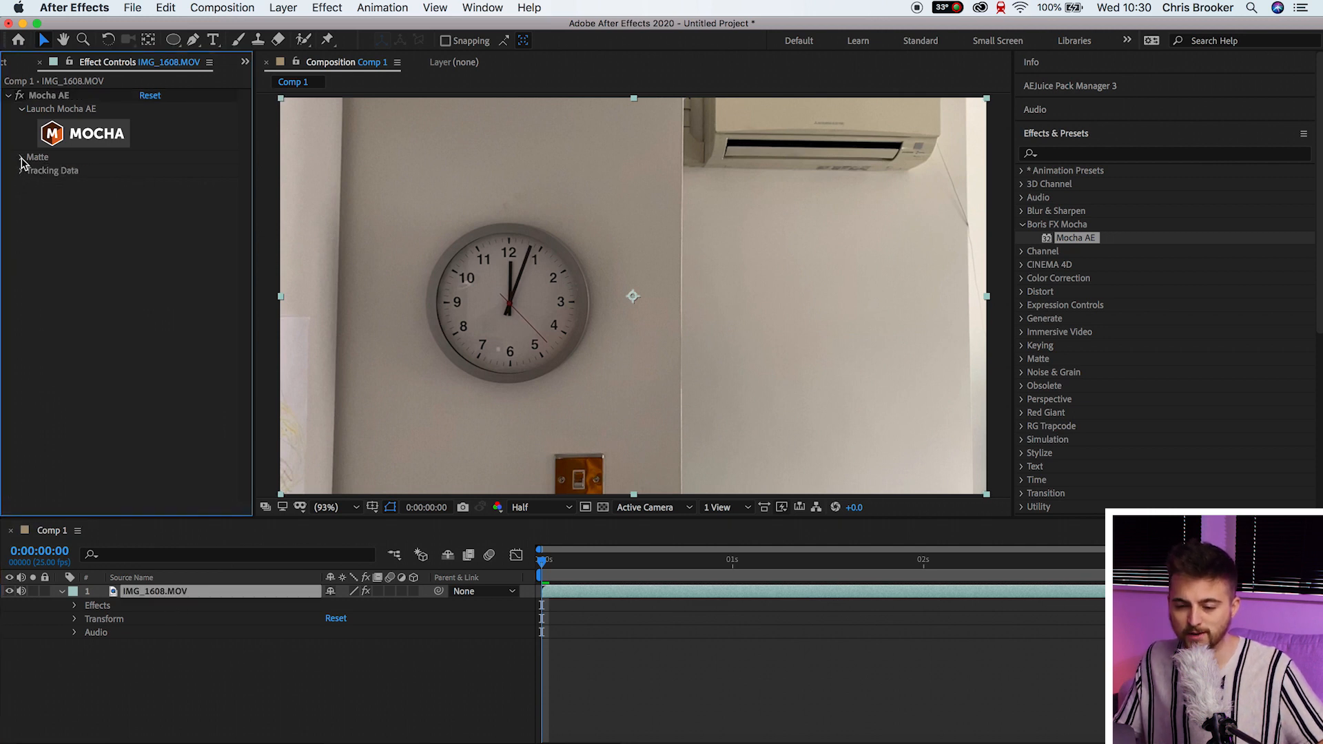
click(22, 158)
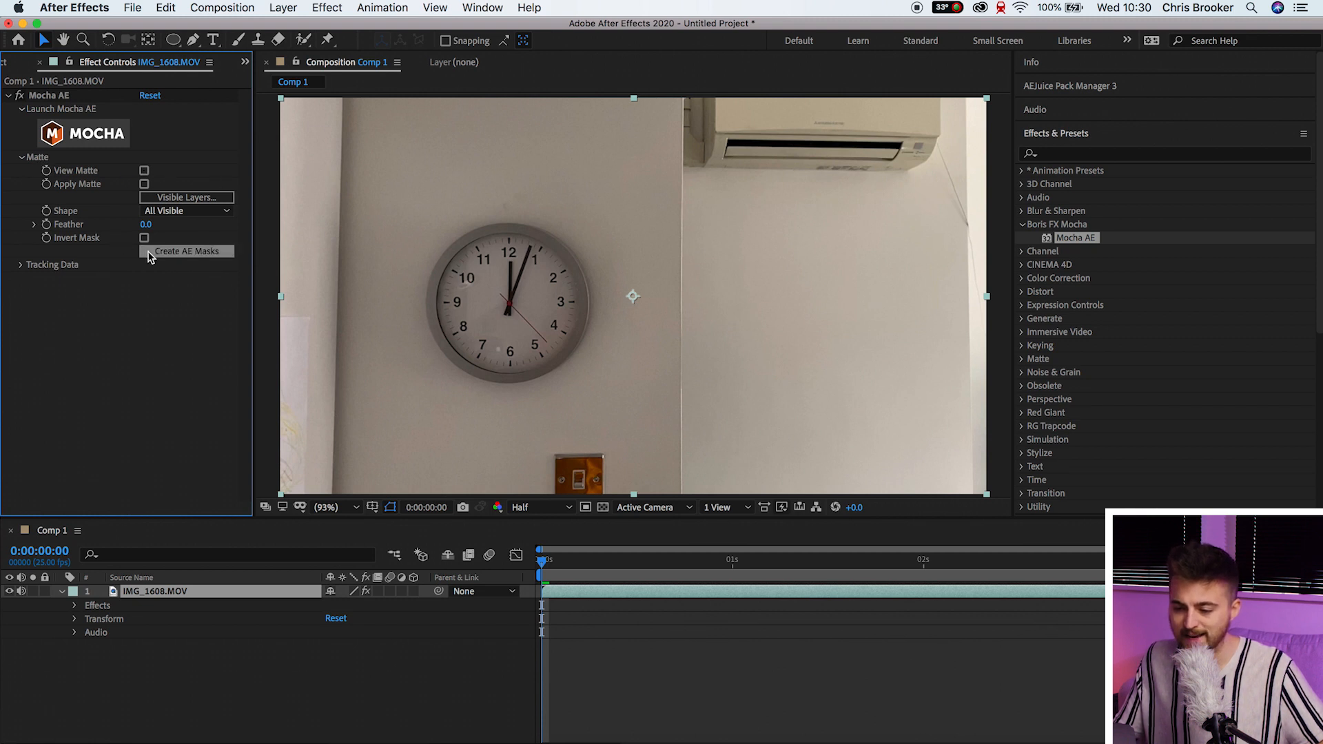
click(185, 251)
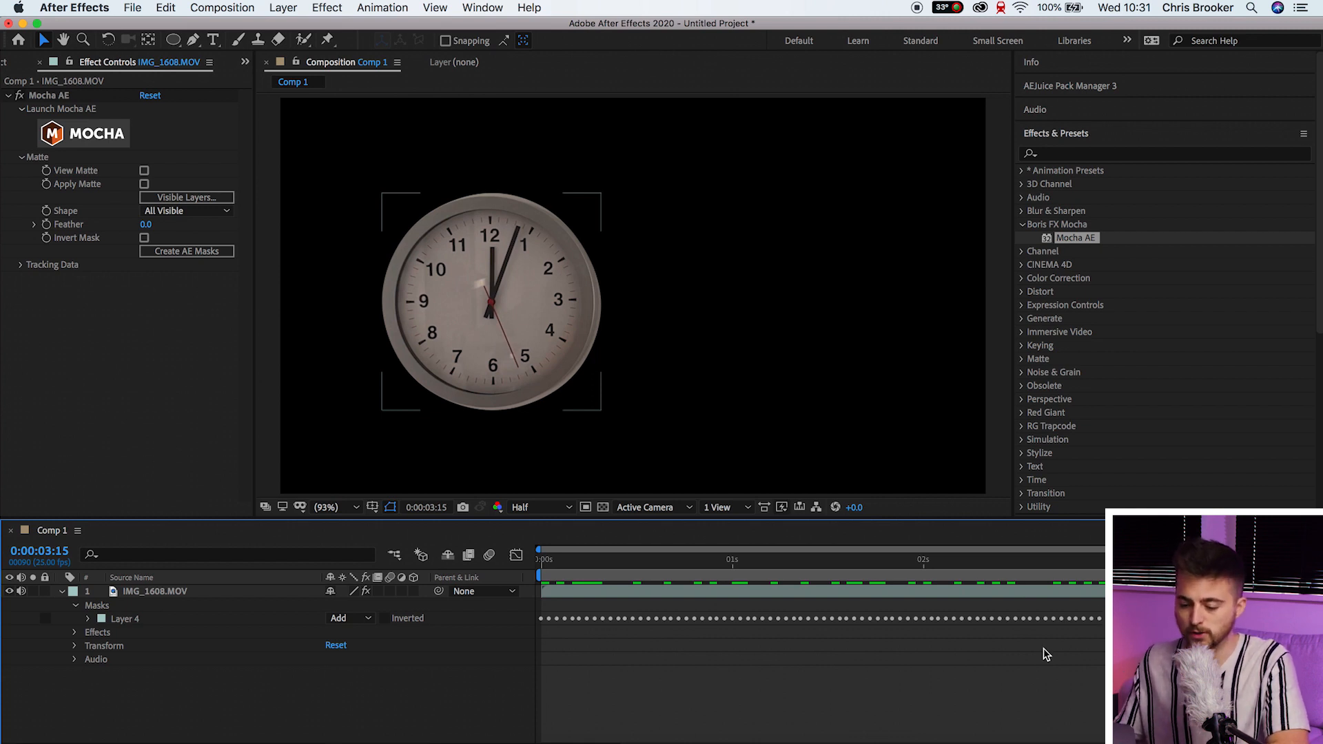
Step: Duplicate the footage, strip the lower copy's mask and Mocha AE, then select layer 1
click(155, 591)
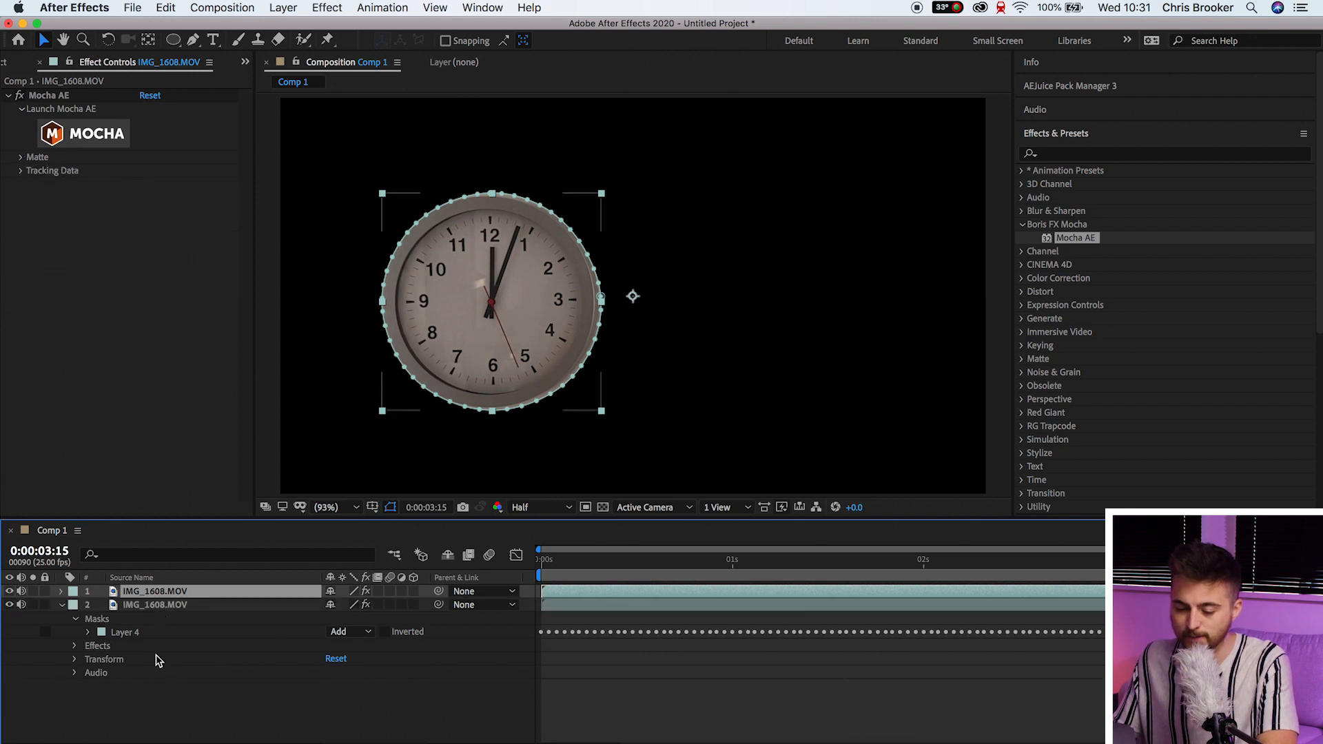
click(21, 157)
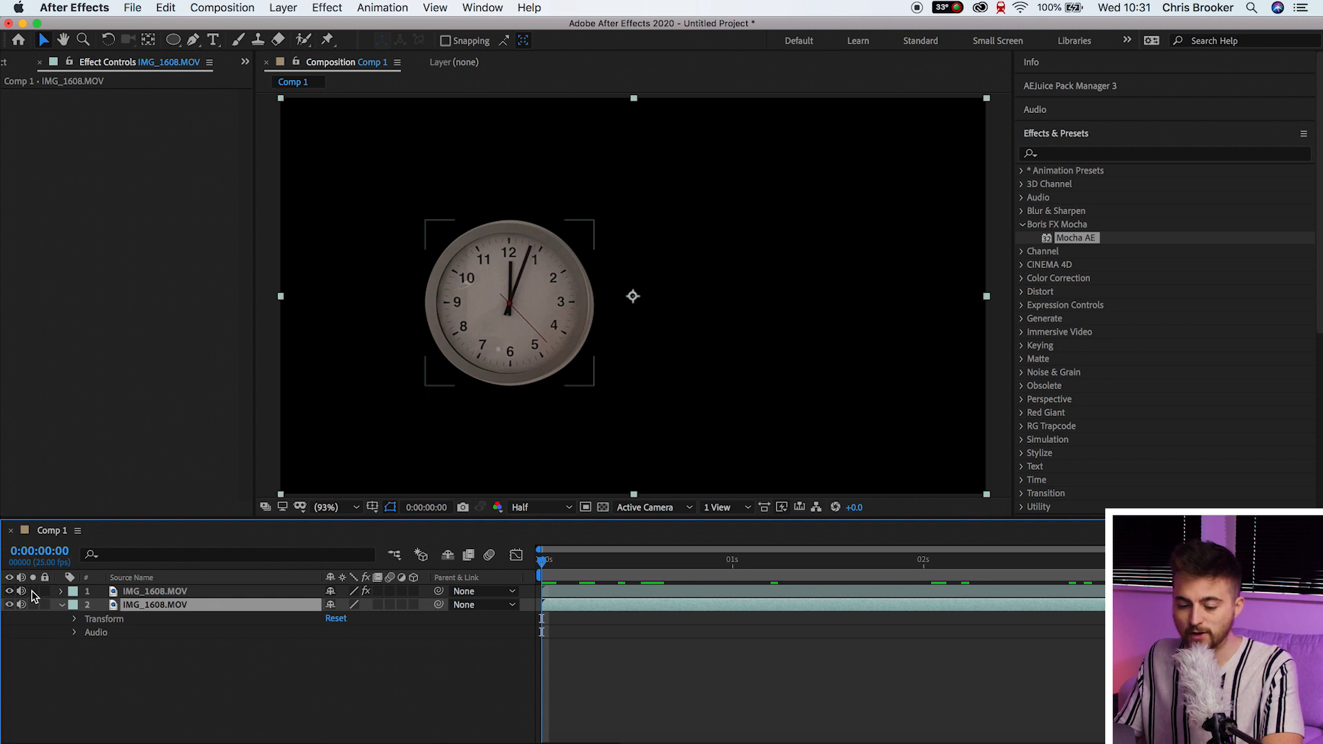
double_click(1076, 238)
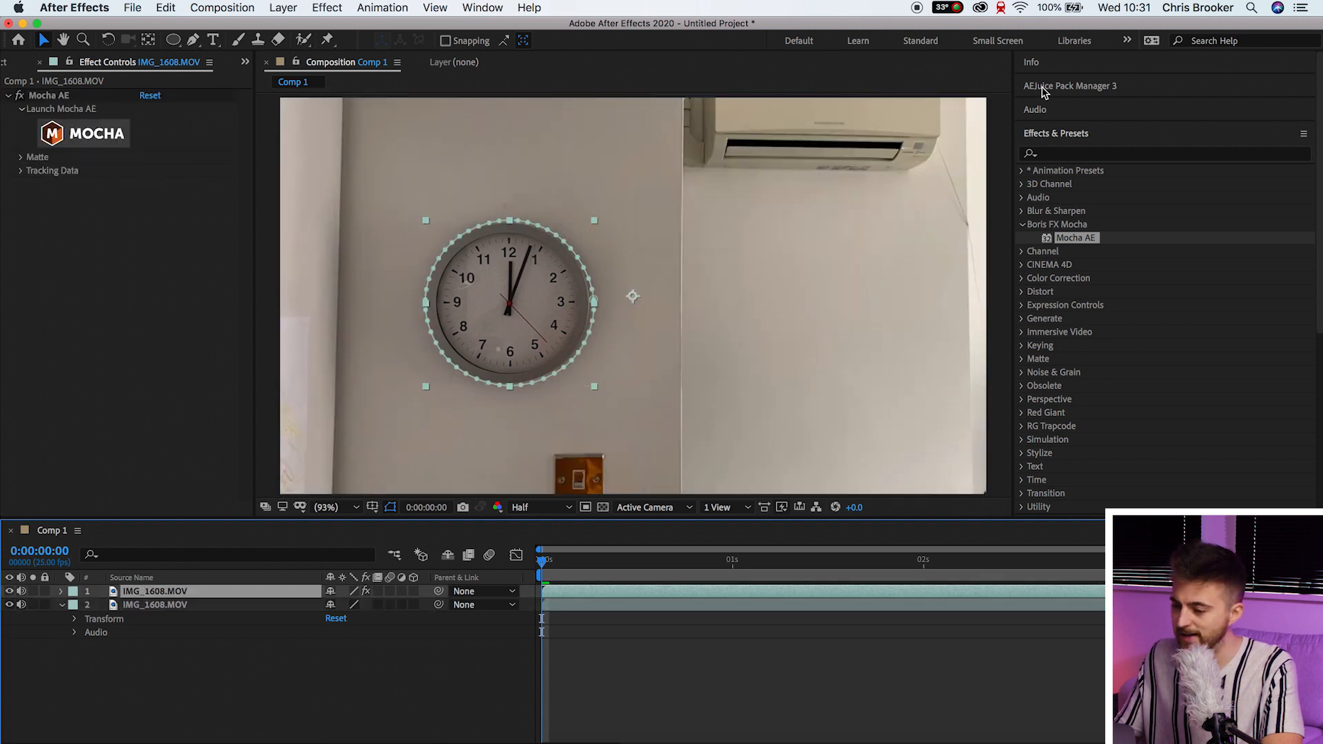
Step: Apply Curves from the Color Correction category to masked layer 1
click(1164, 153)
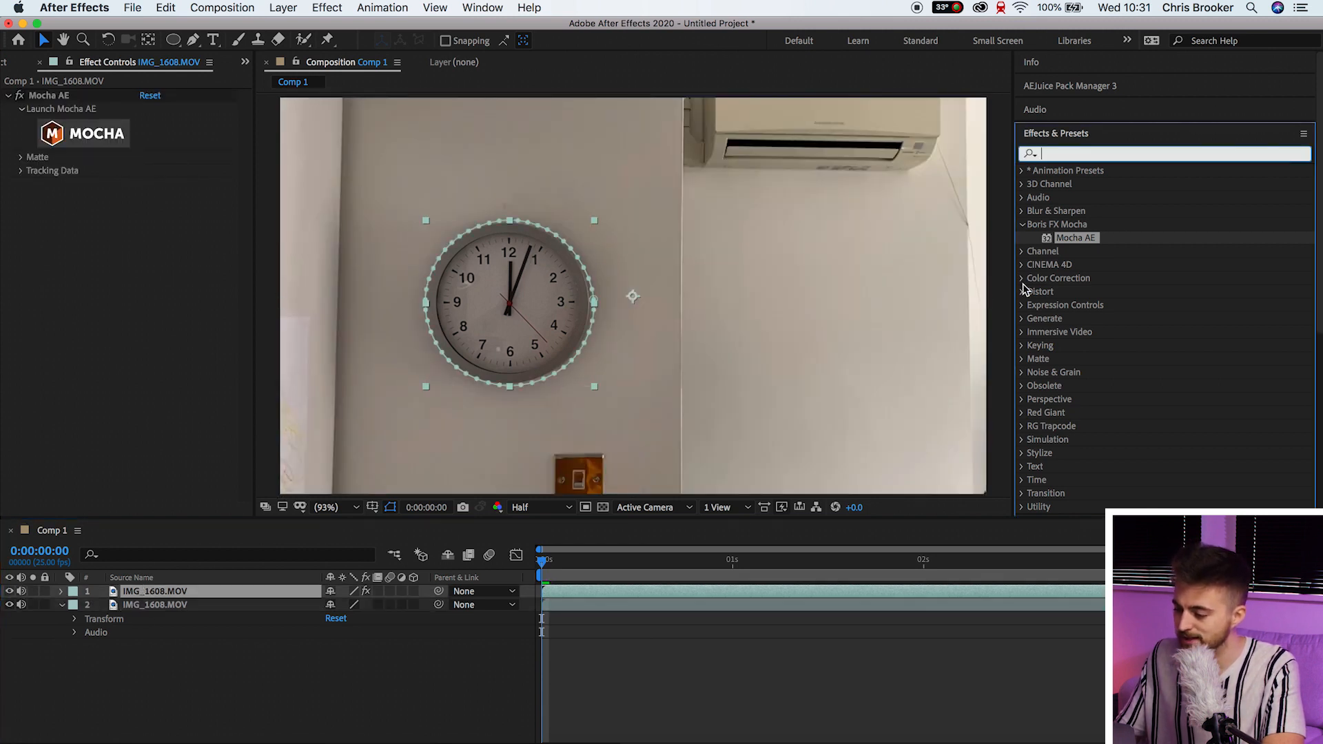
click(1058, 277)
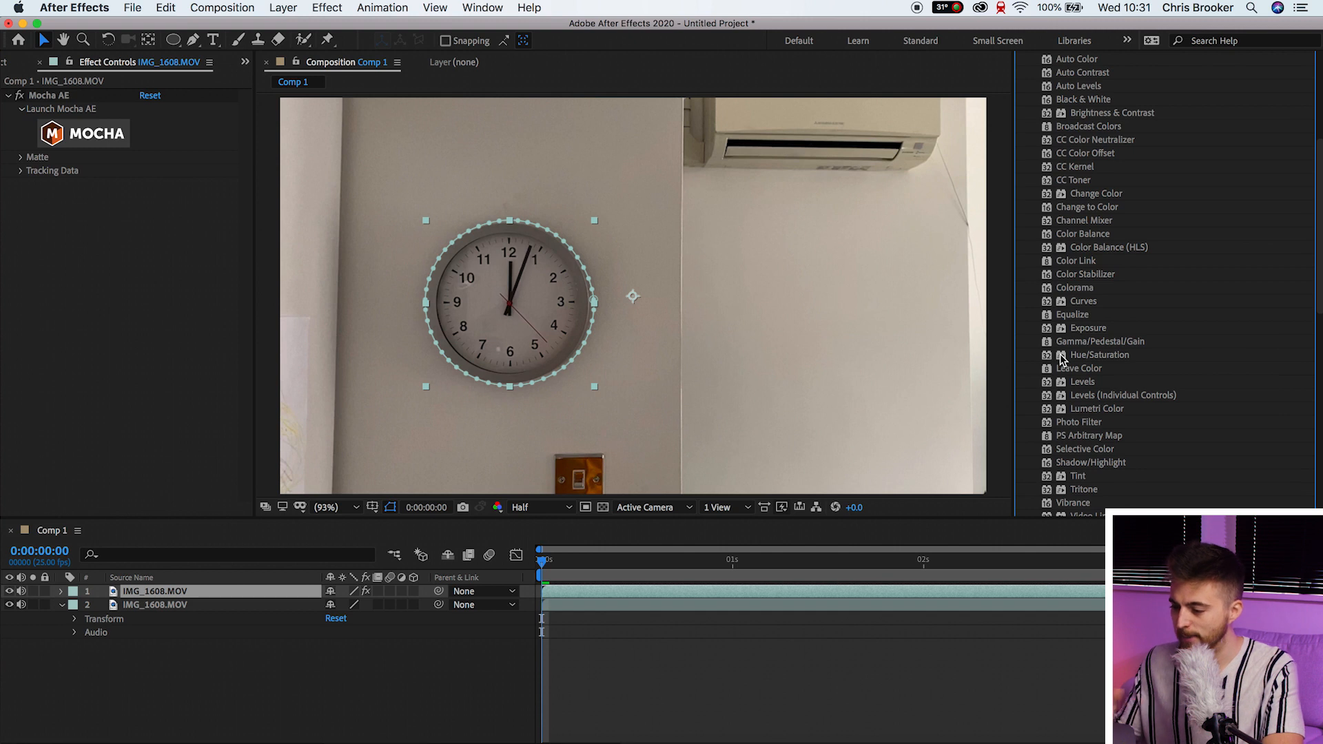
mouse_move(1080, 302)
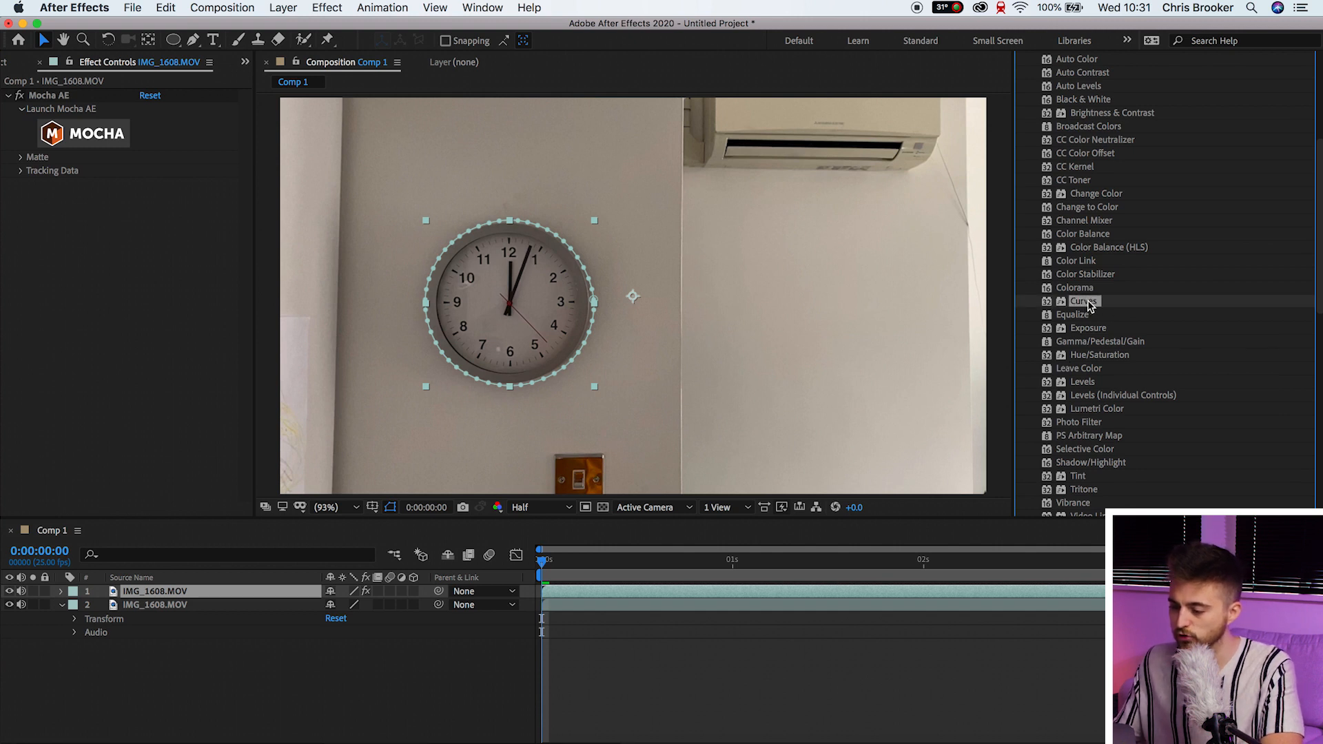
double_click(1082, 301)
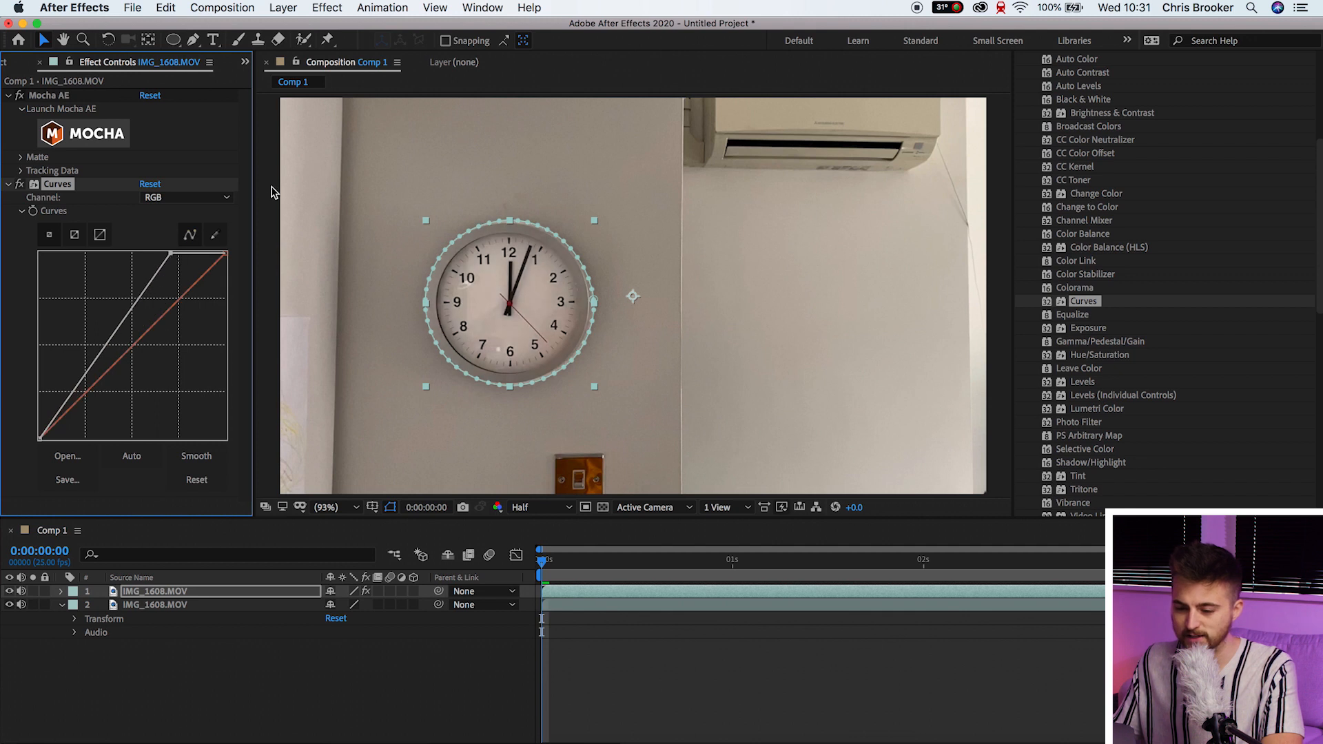
Step: Raise the Red channel curve to tint the clock, then reveal layer 1's Layer 4 mask properties
click(184, 197)
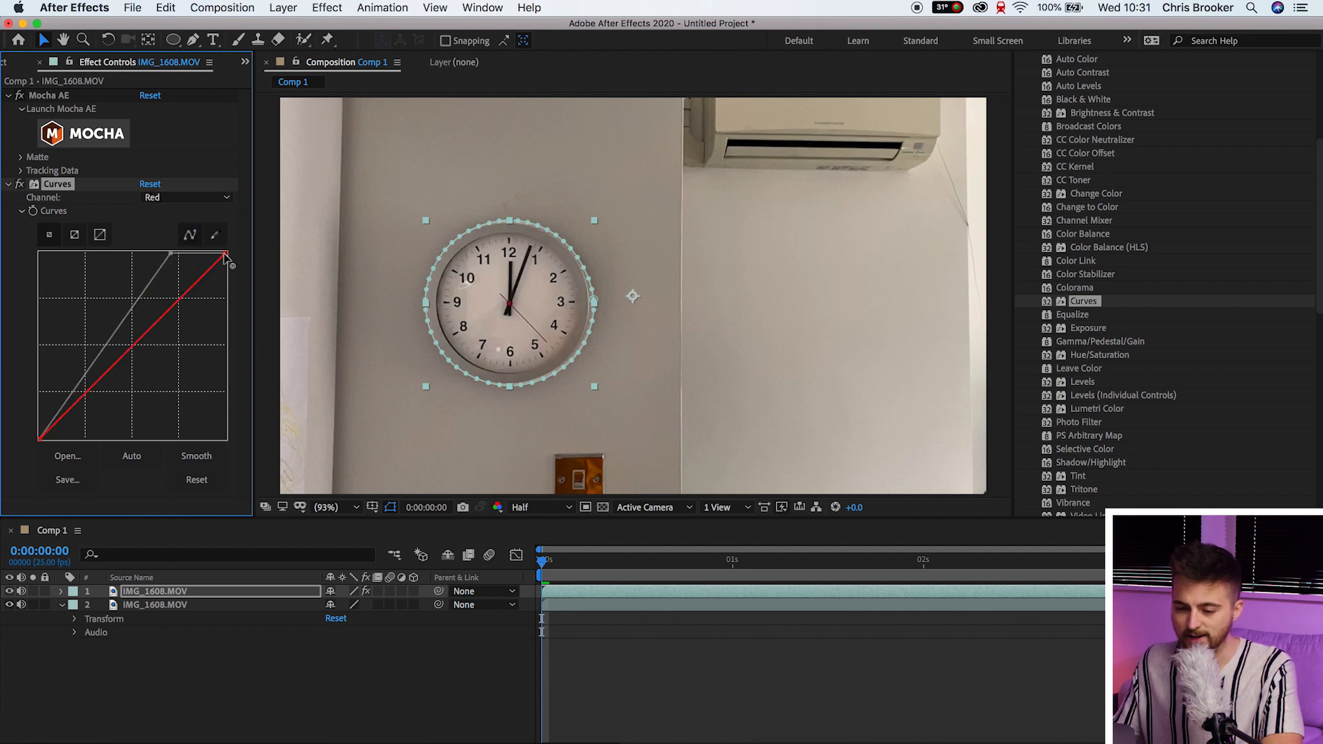
drag(226, 259, 221, 255)
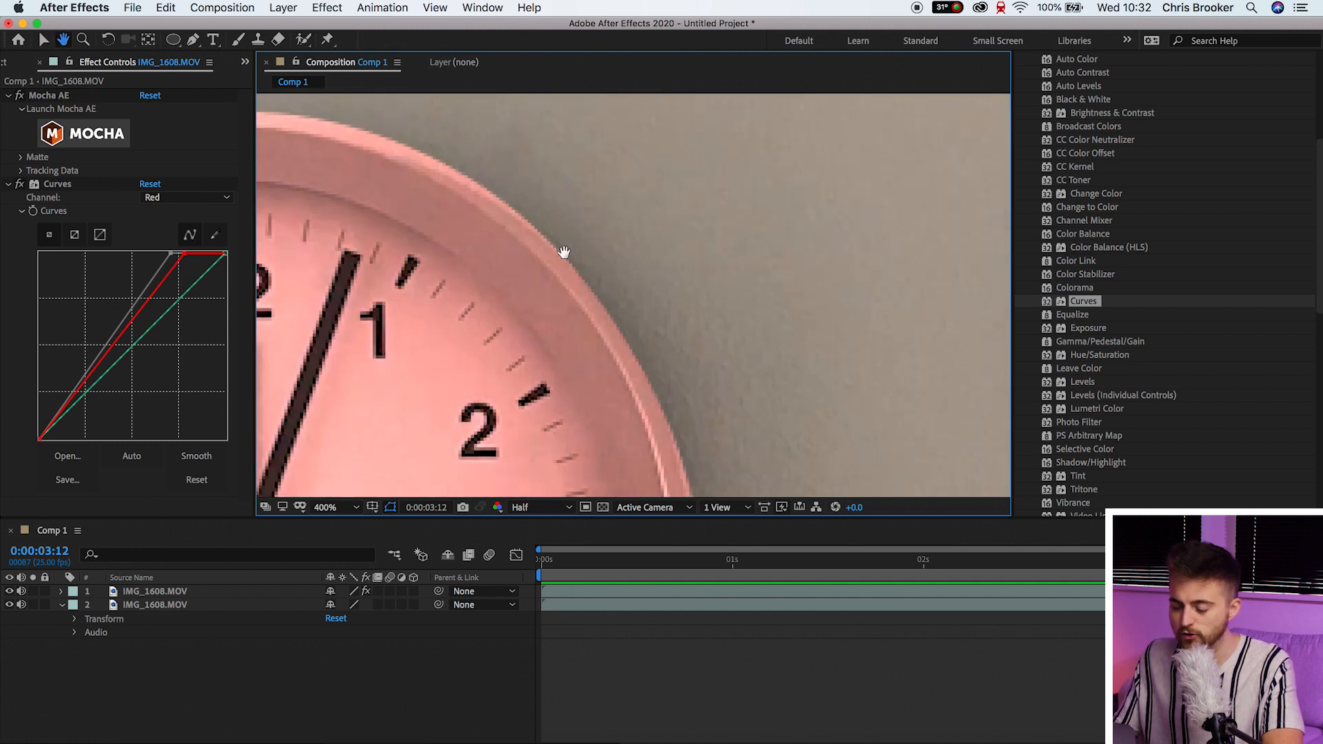
click(327, 506)
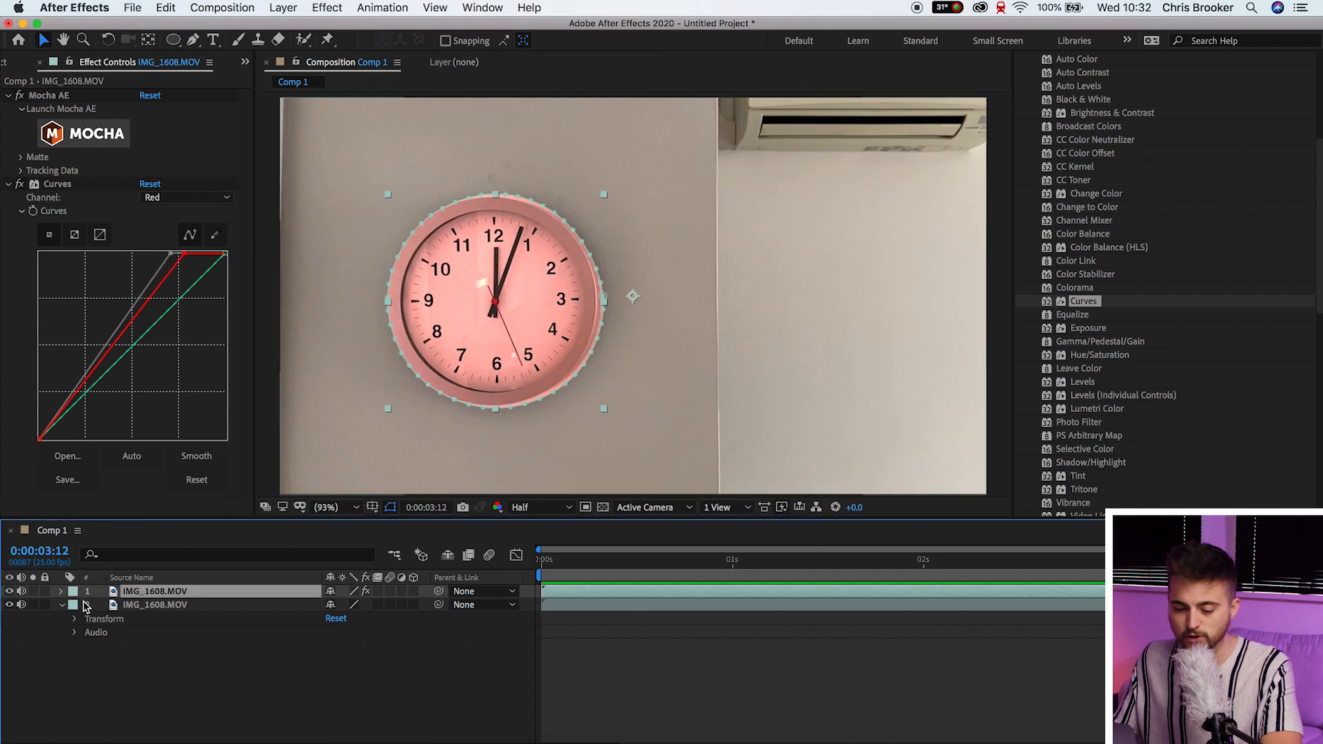
click(61, 591)
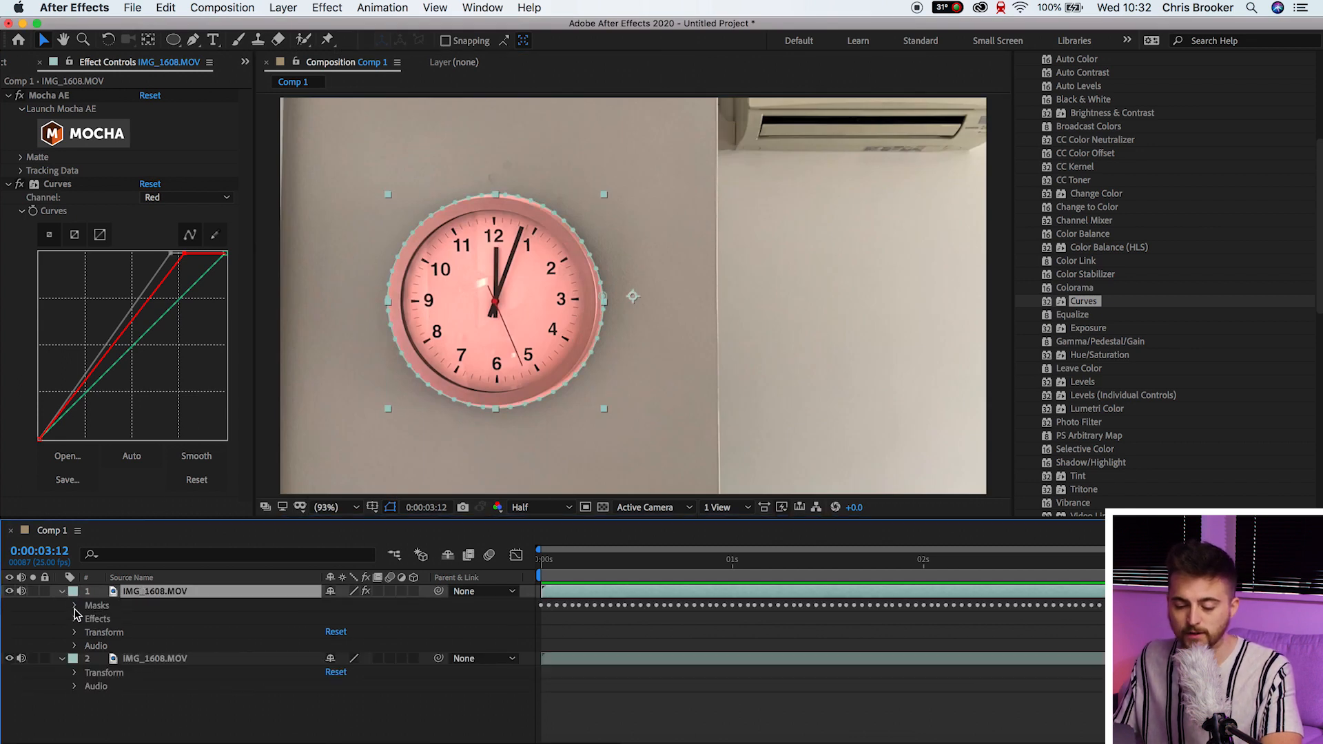
click(74, 605)
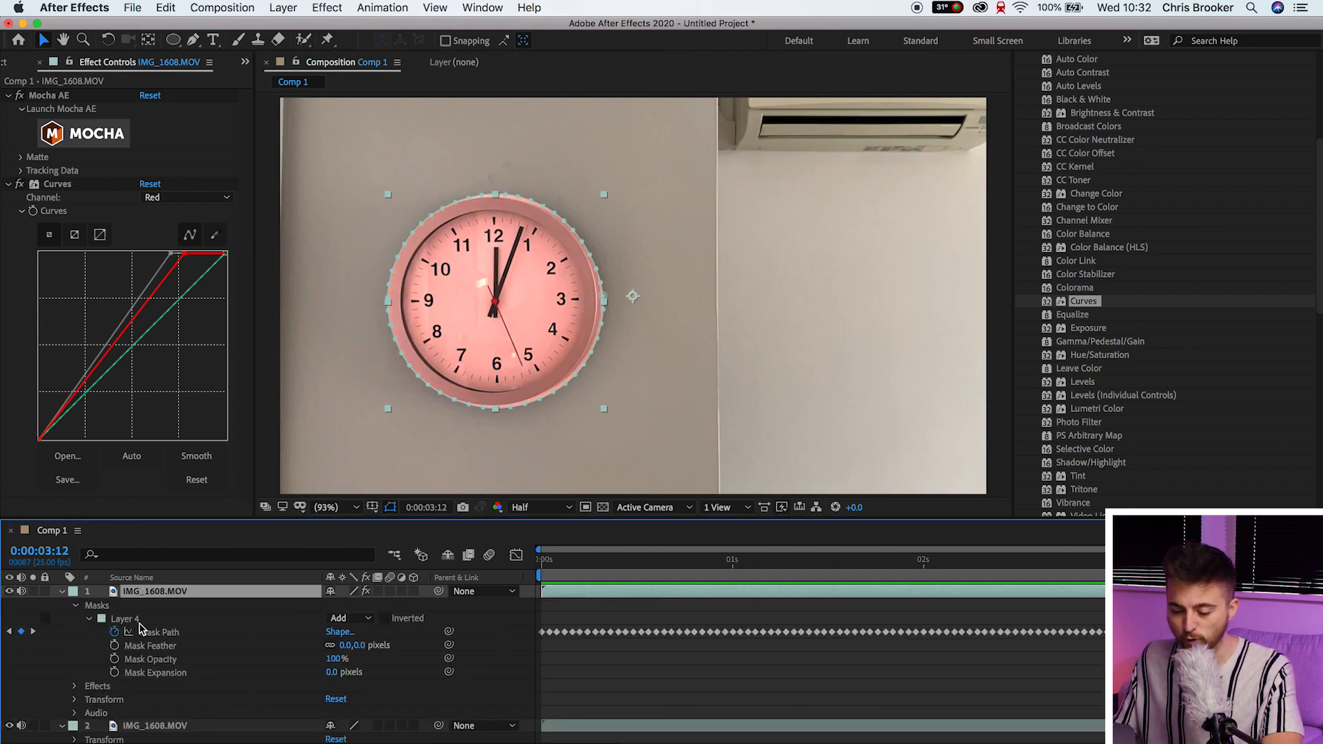